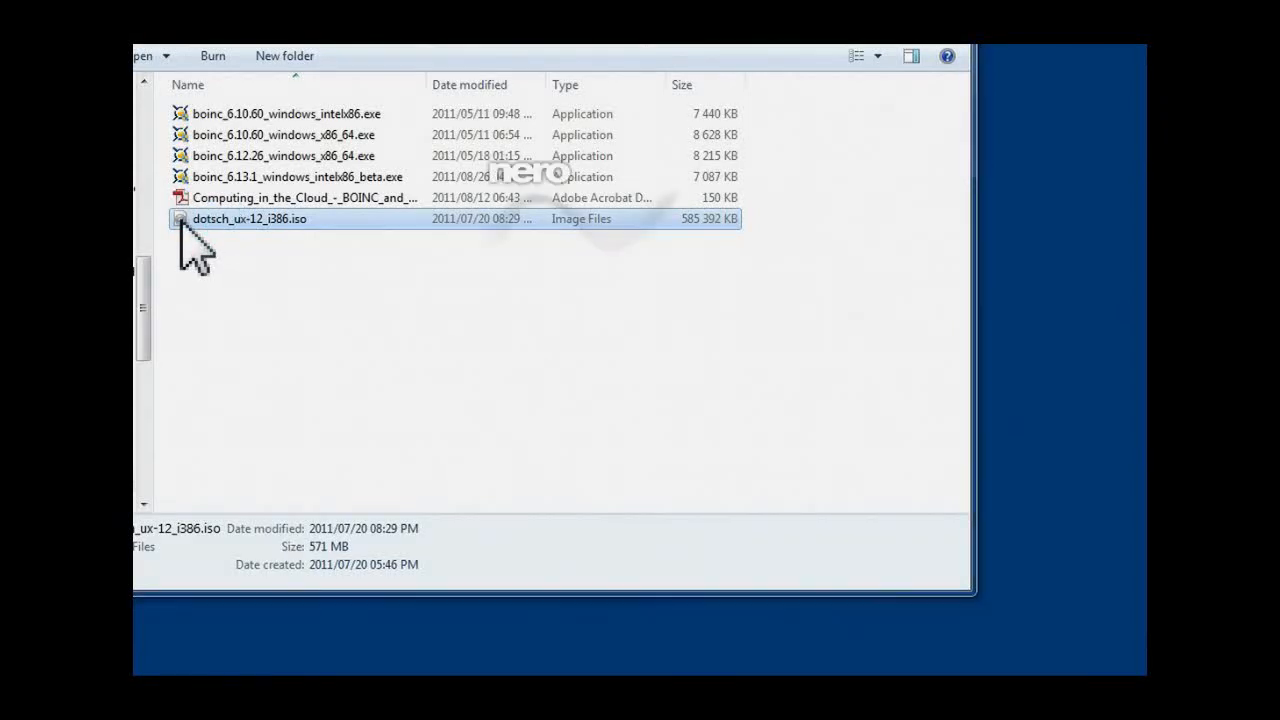
# - Burn dotsch_ux-12_i386.iso to the rewritable CD, allowing the non-empty disc to be erased first
pyautogui.doubleClick(248, 218)
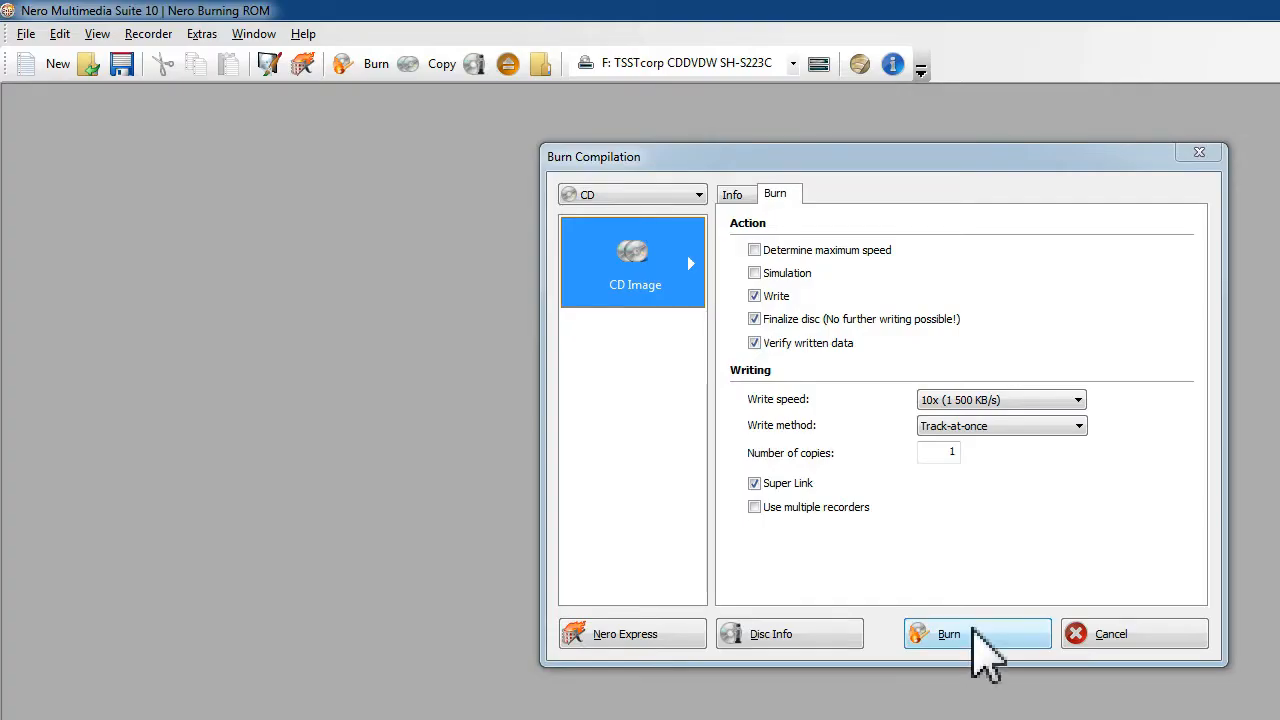
pyautogui.click(948, 632)
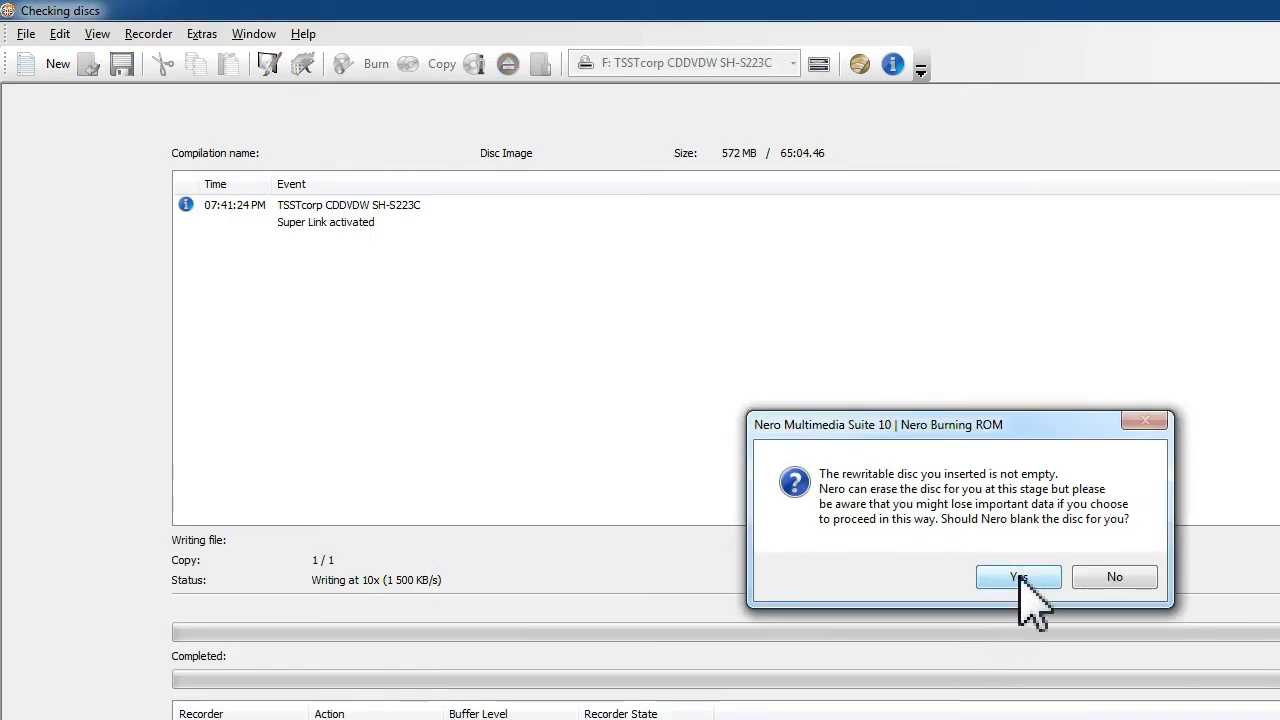
pyautogui.click(1018, 576)
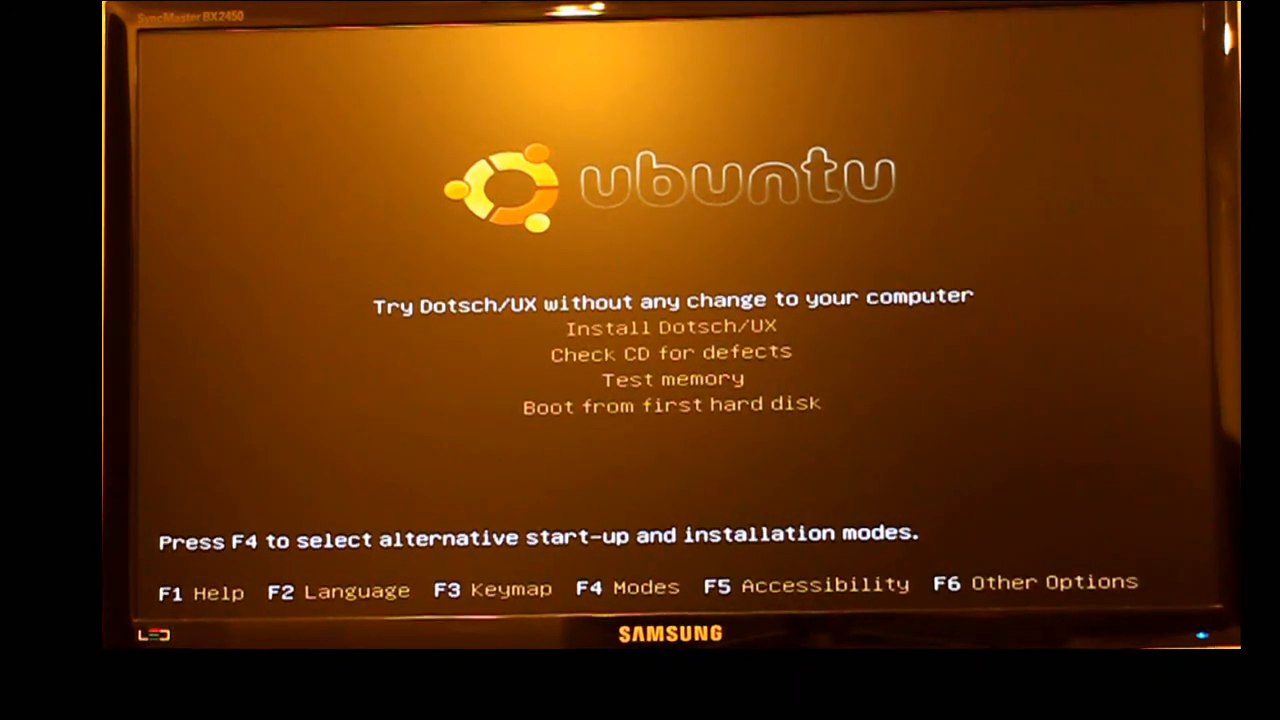
# - Start the live system with 'Try Dotsch/UX without any change to your computer'
pyautogui.press('Return')
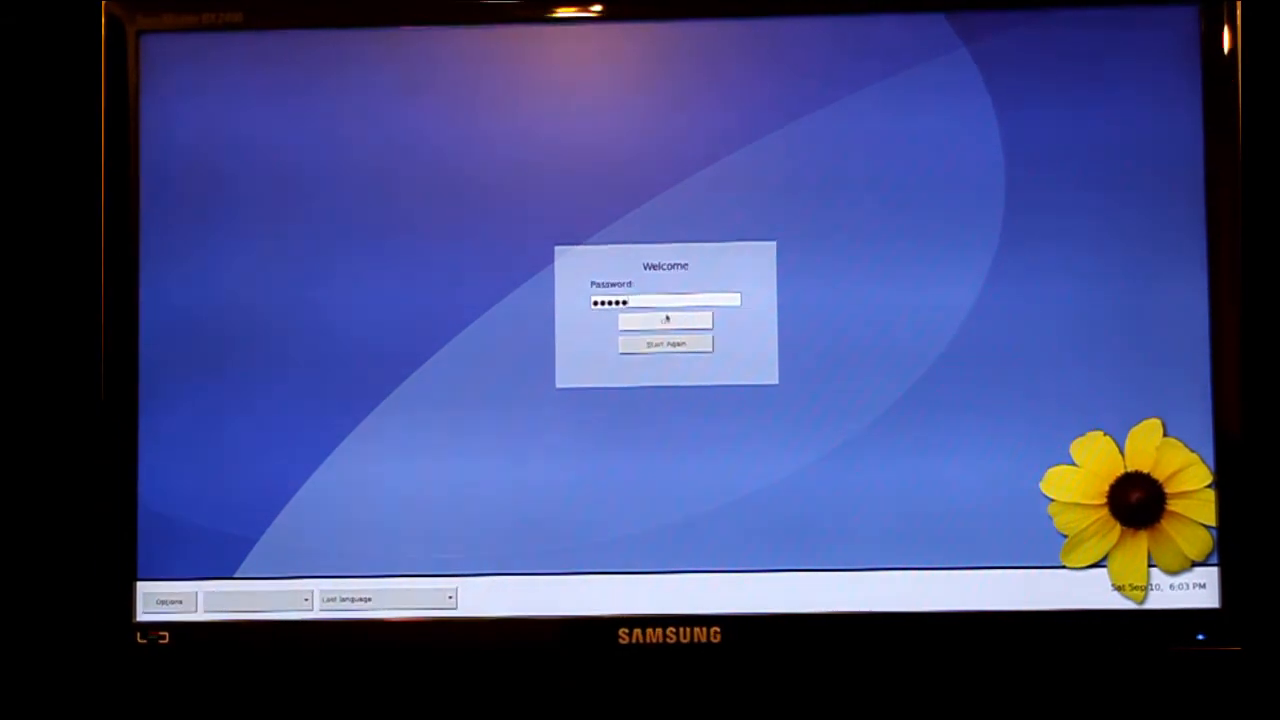
# - Log in, authenticate the USB startup disk creator and write the CD image to the USB stick
pyautogui.click(664, 320)
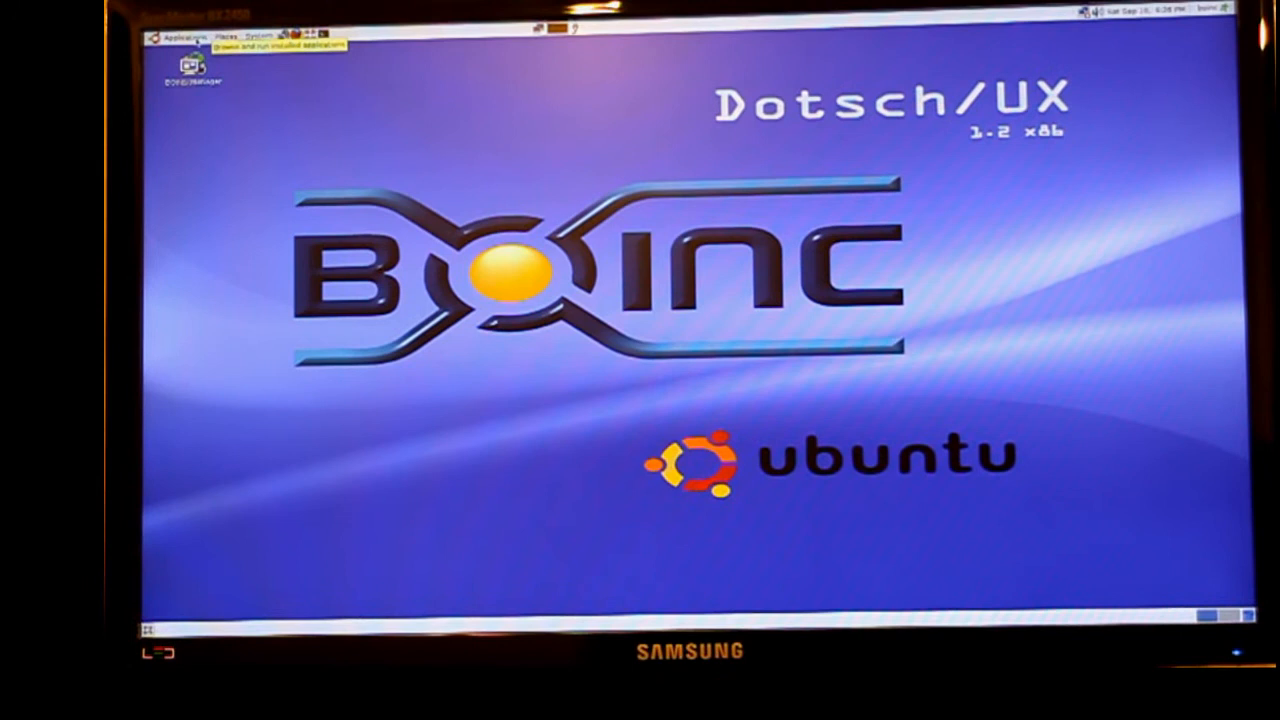
pyautogui.click(180, 36)
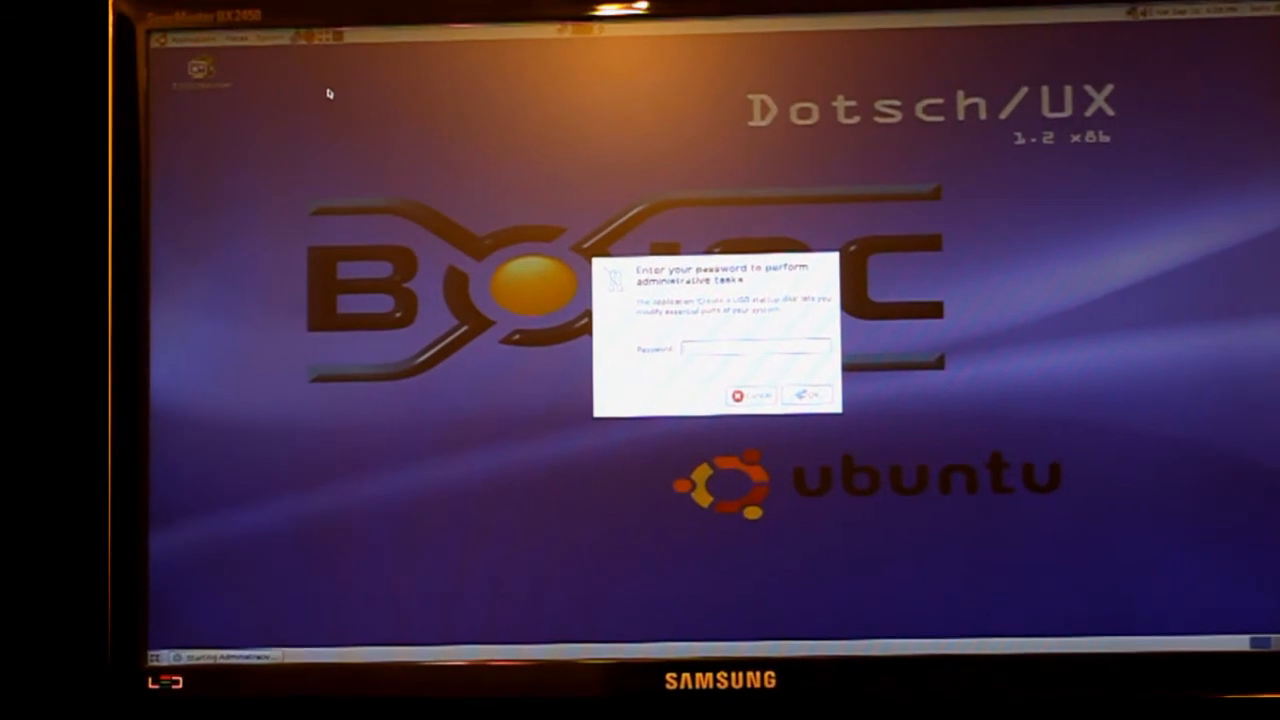
pyautogui.write('***')
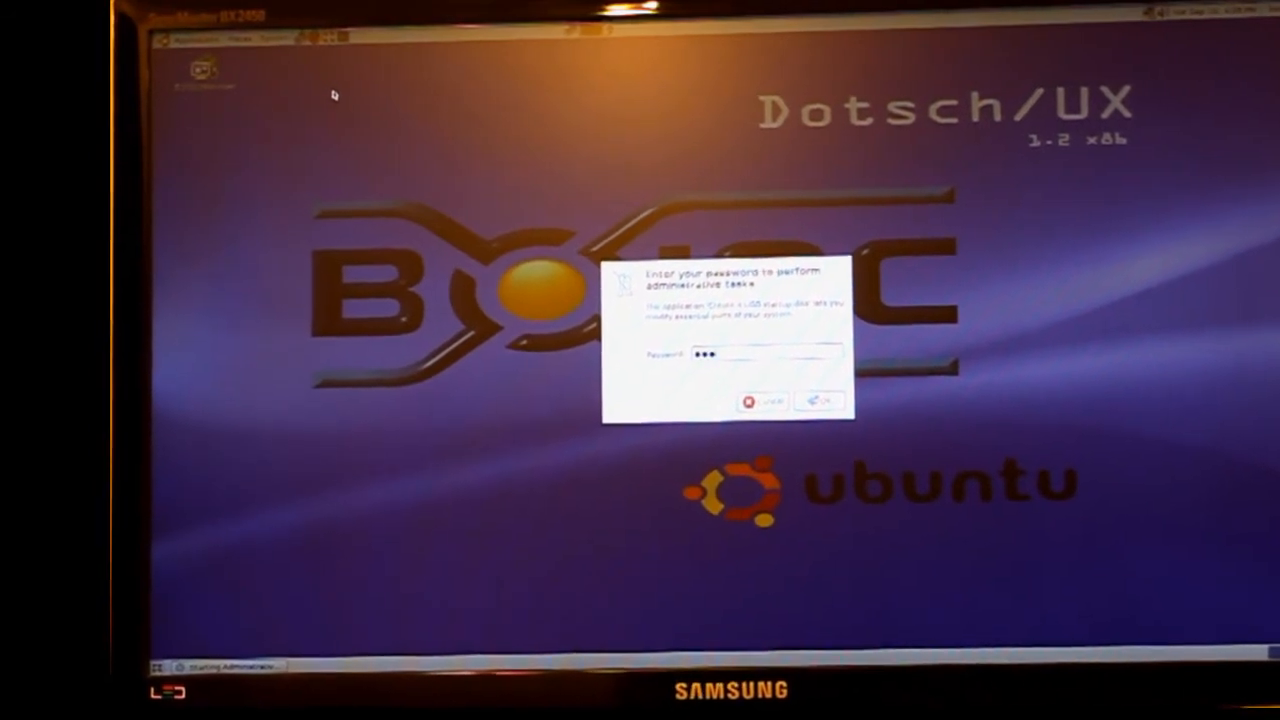
pyautogui.click(818, 400)
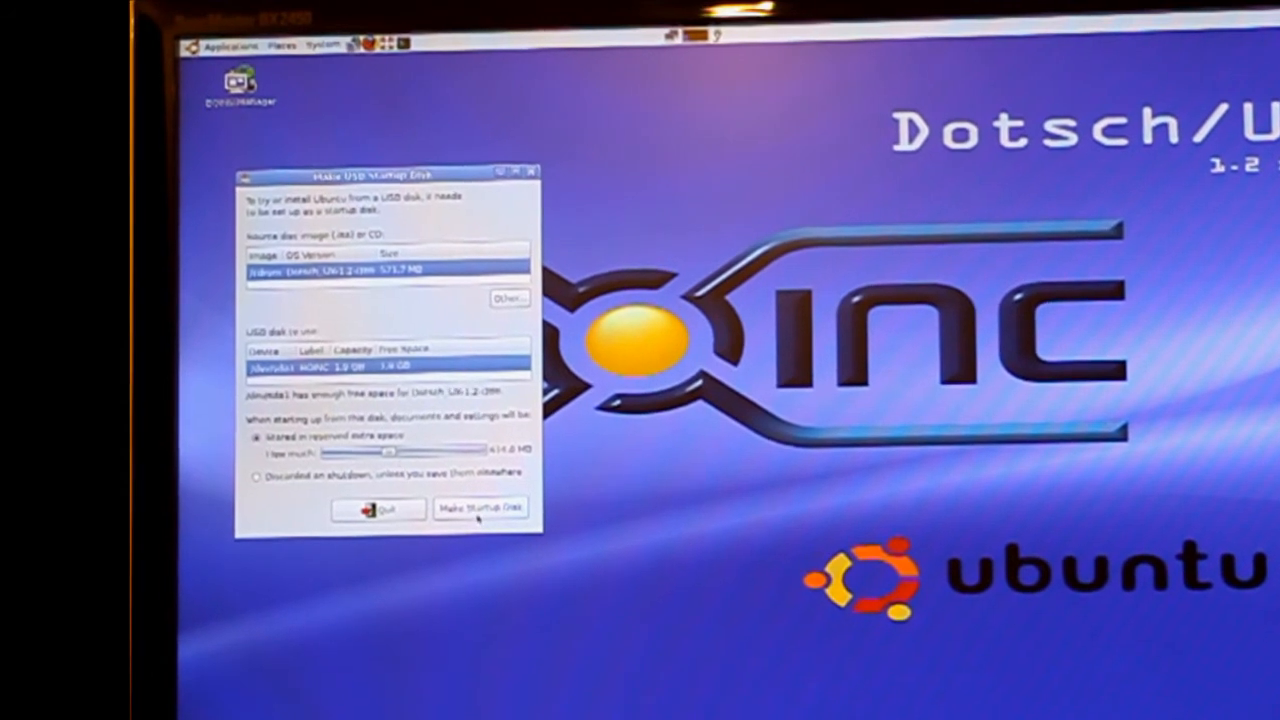
pyautogui.click(480, 508)
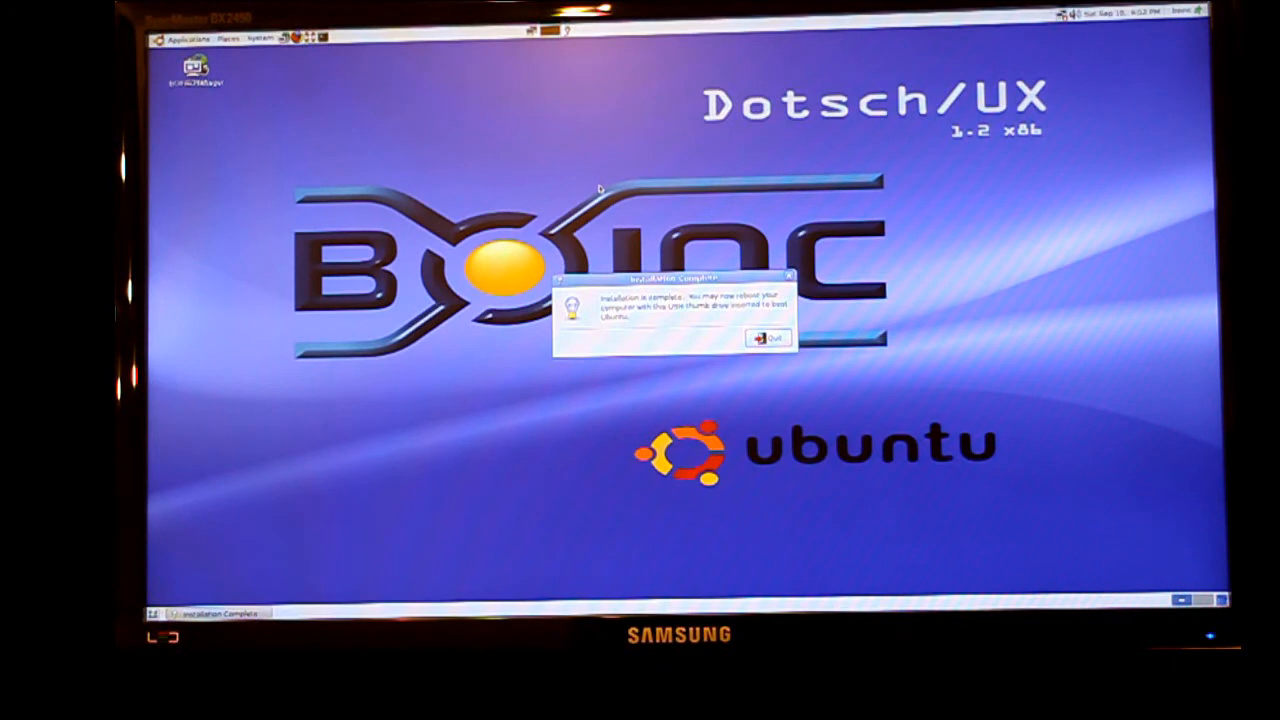
# - Acknowledge the installation-complete message and restart the computer via System > Shut Down
pyautogui.click(770, 336)
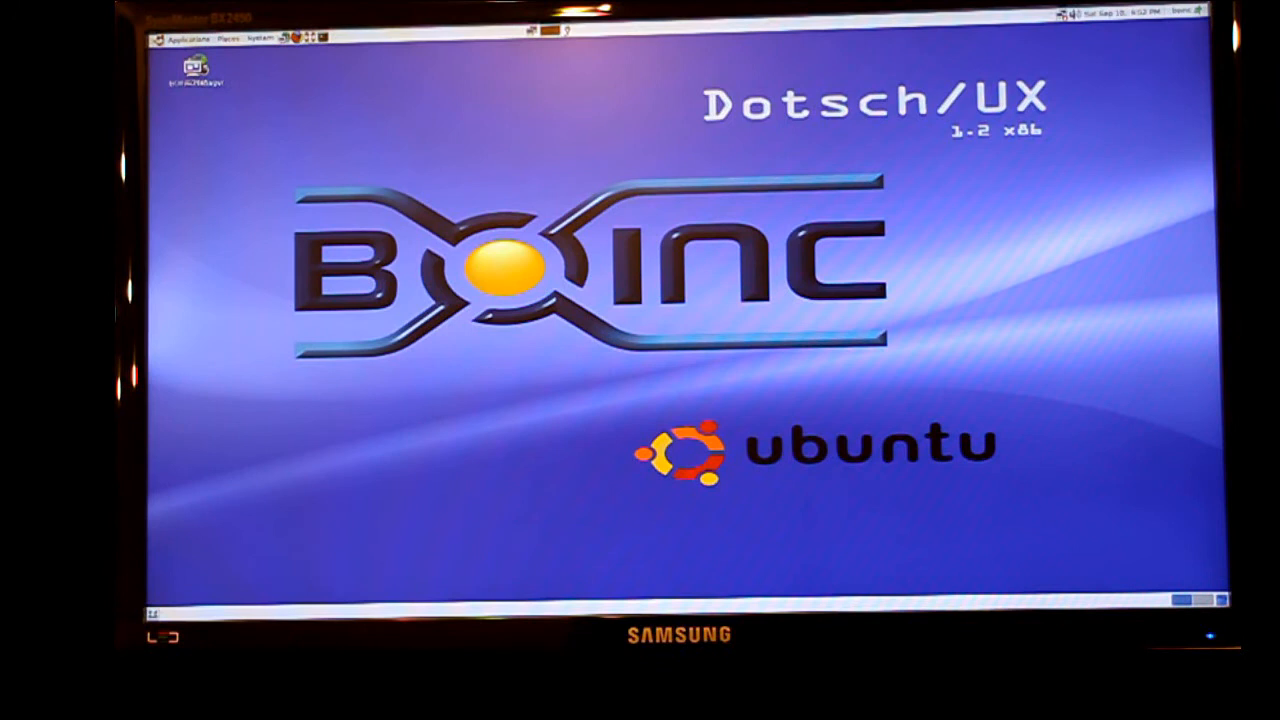
pyautogui.click(260, 38)
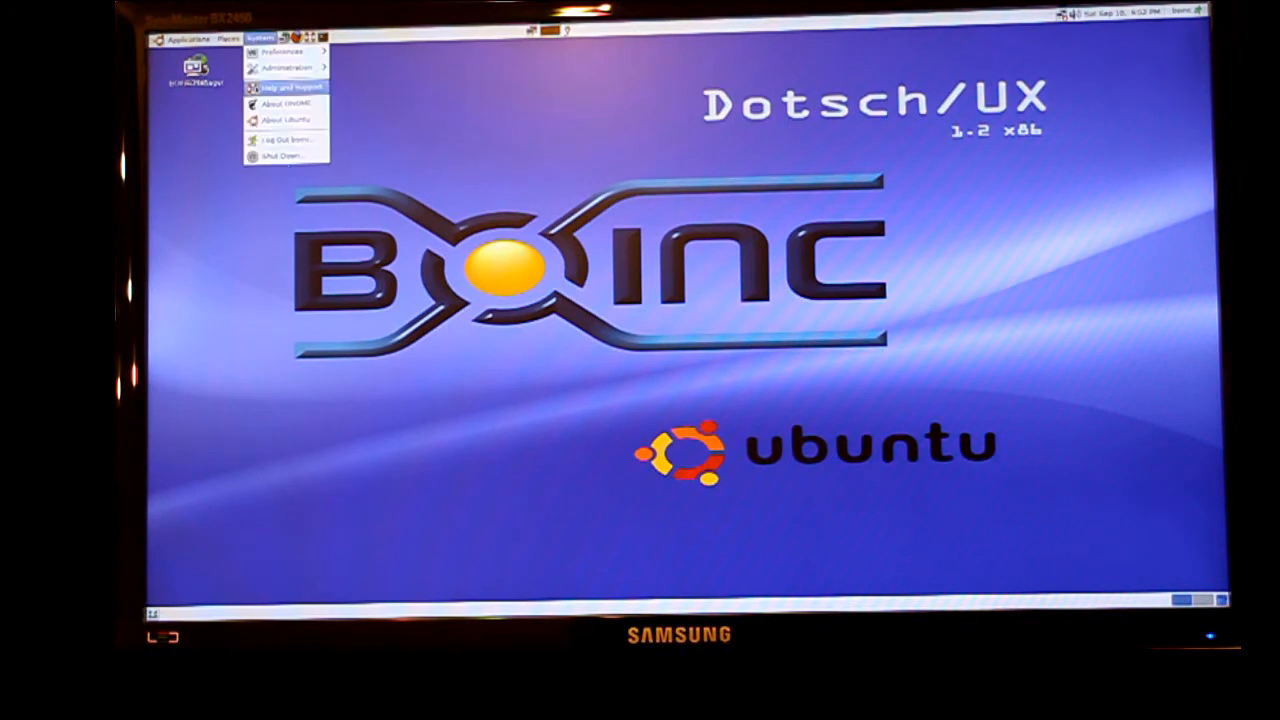
pyautogui.moveTo(284, 156)
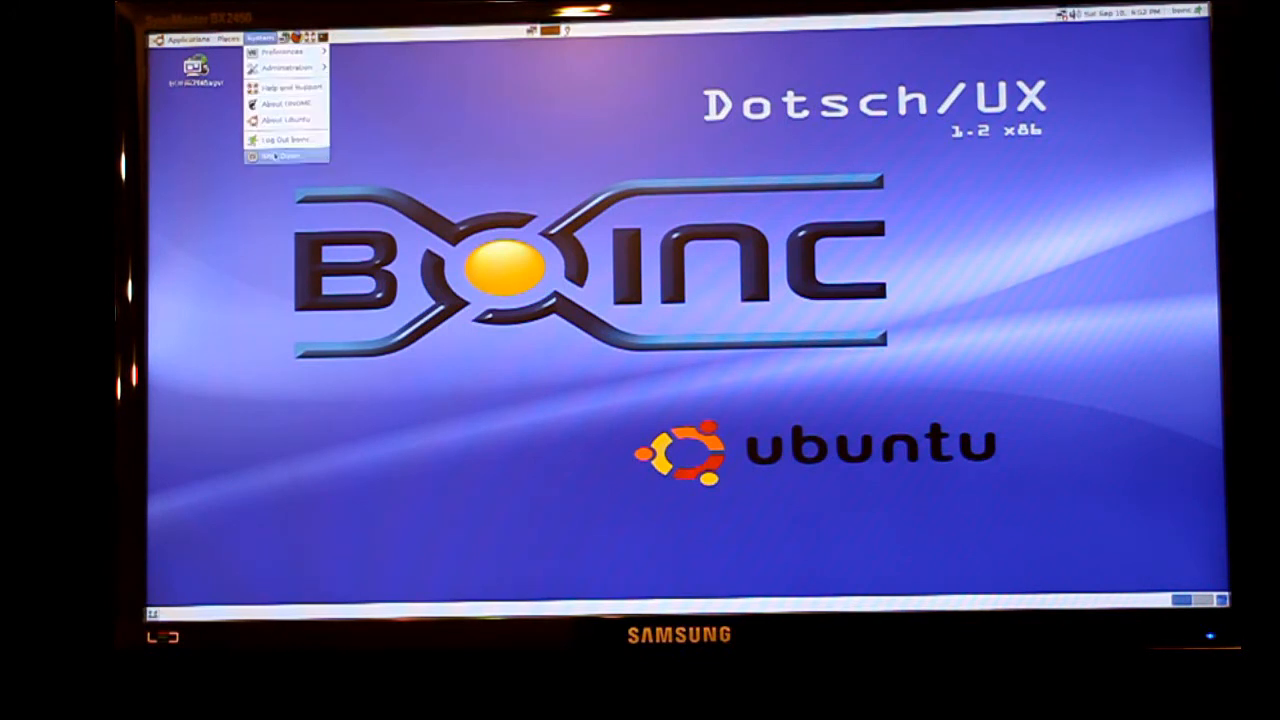
pyautogui.moveTo(284, 156)
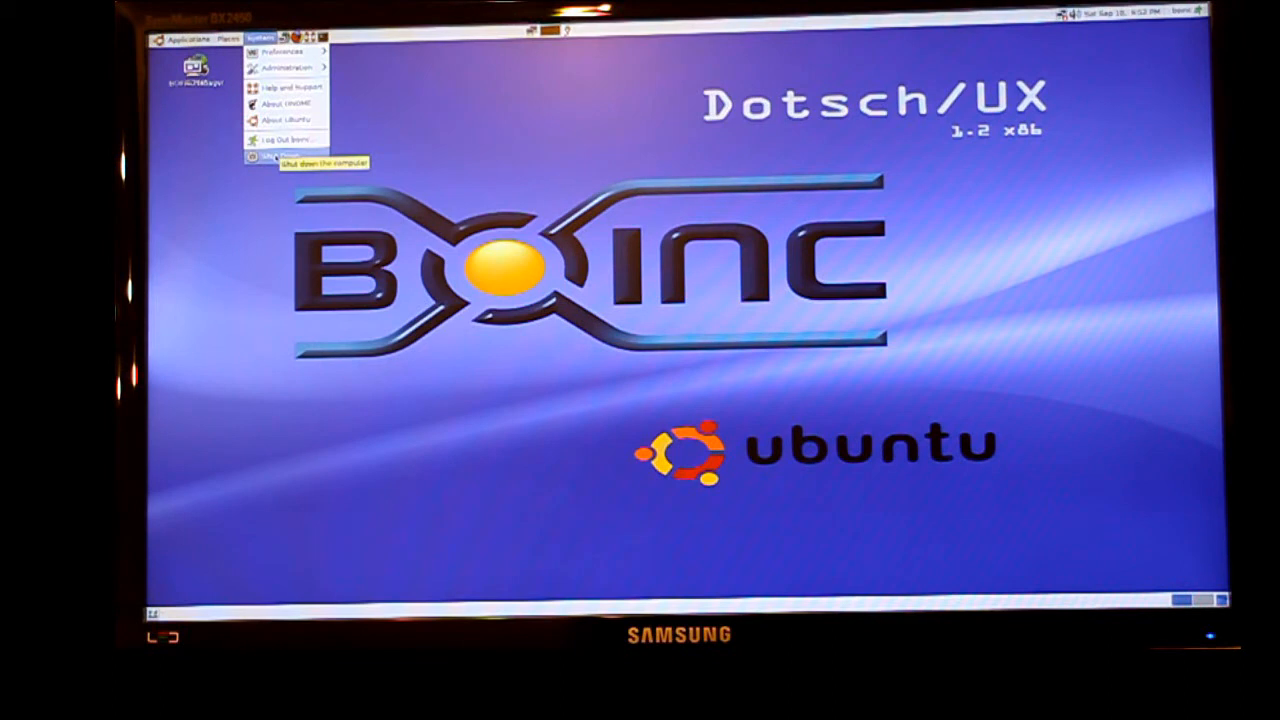
pyautogui.click(290, 158)
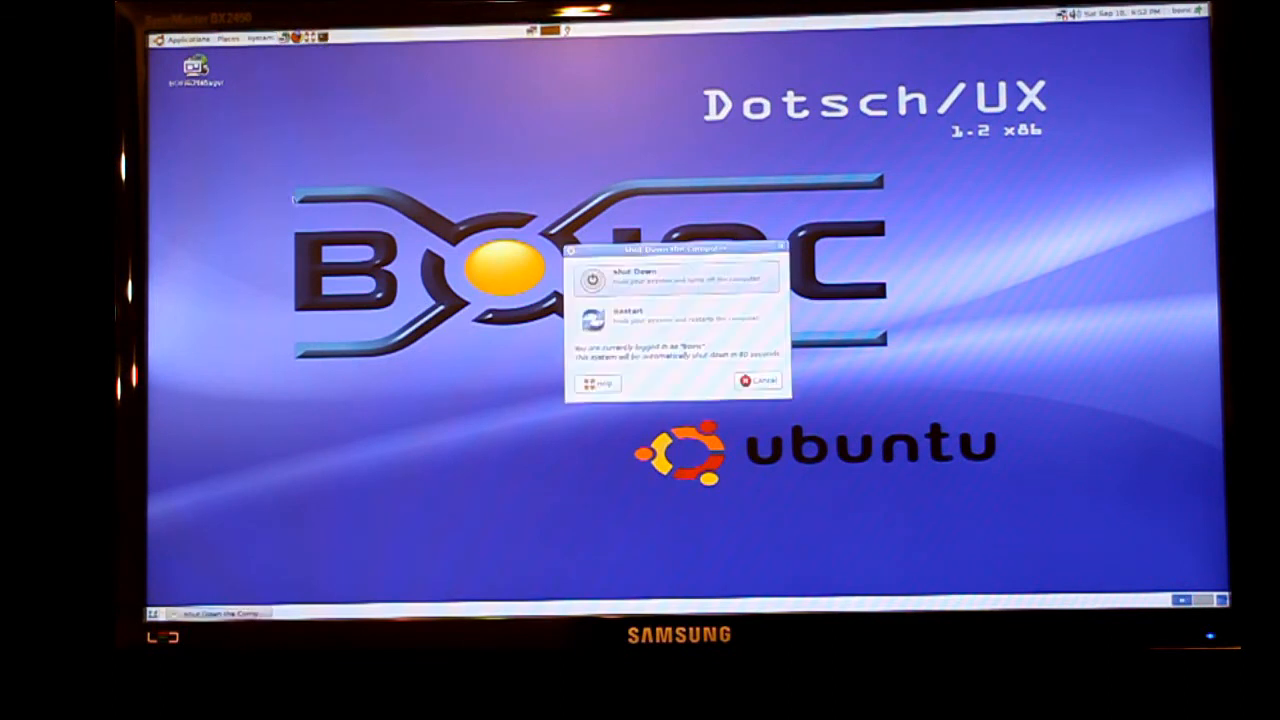
pyautogui.click(756, 380)
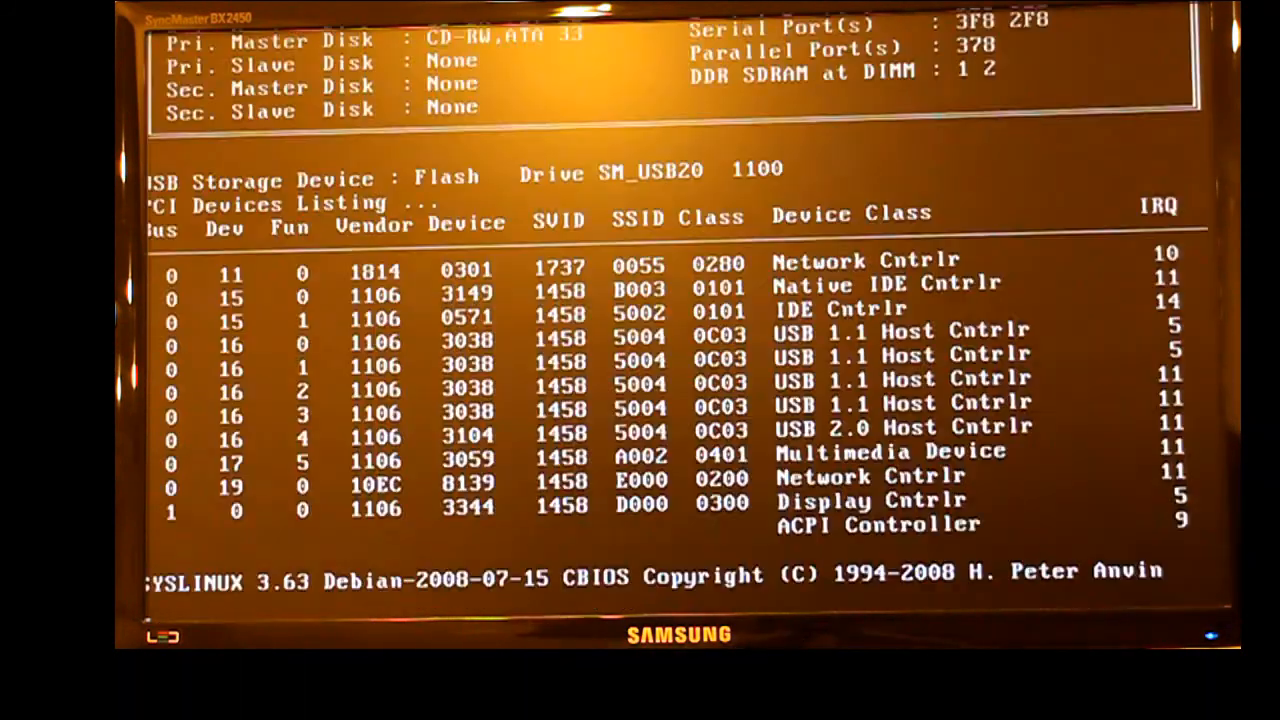
# - Boot the computer from the newly made USB stick
pyautogui.press('f2')
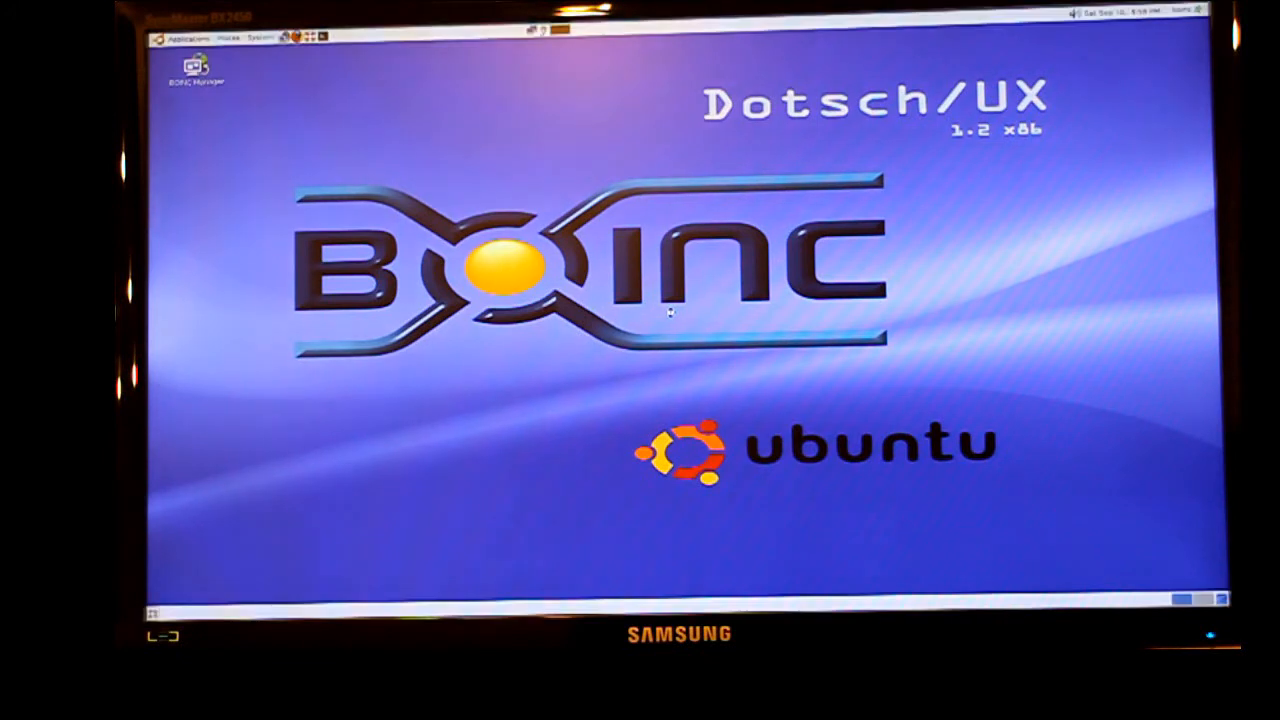
# - Run 'Configure Dotsch/UX on the USB stick' from USB Tools and answer y to continue
pyautogui.click(184, 38)
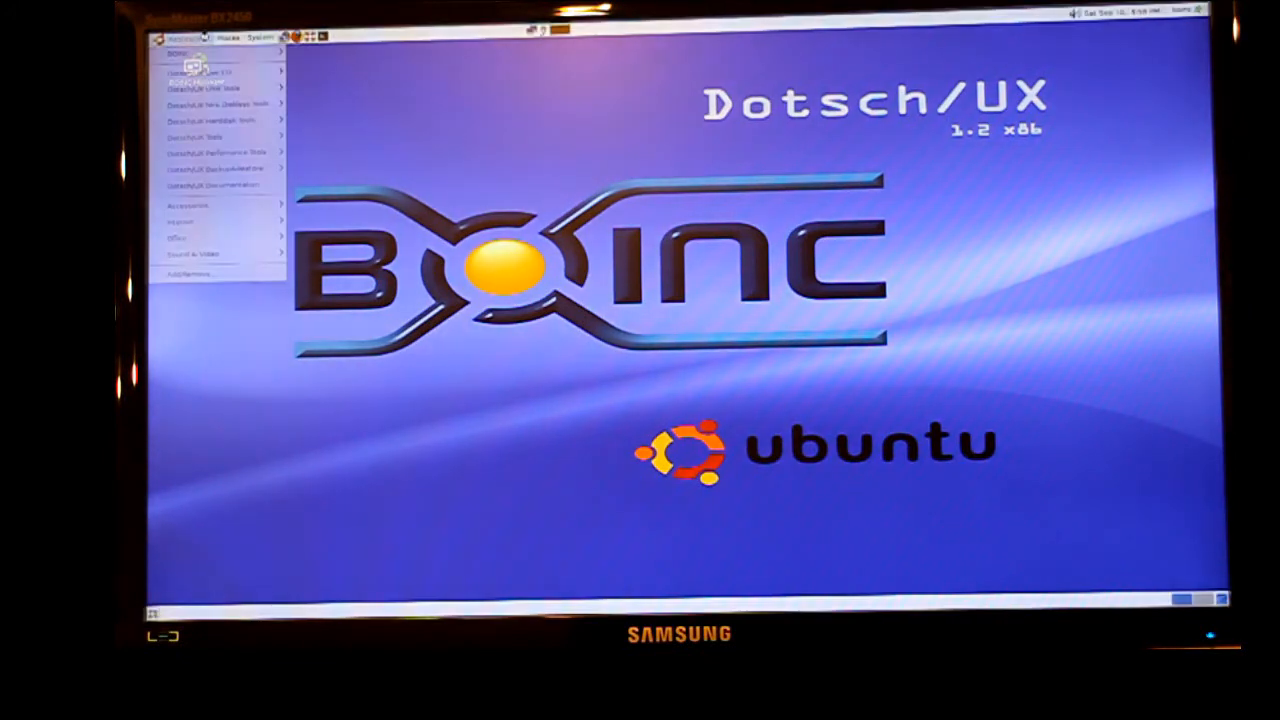
pyautogui.moveTo(216, 88)
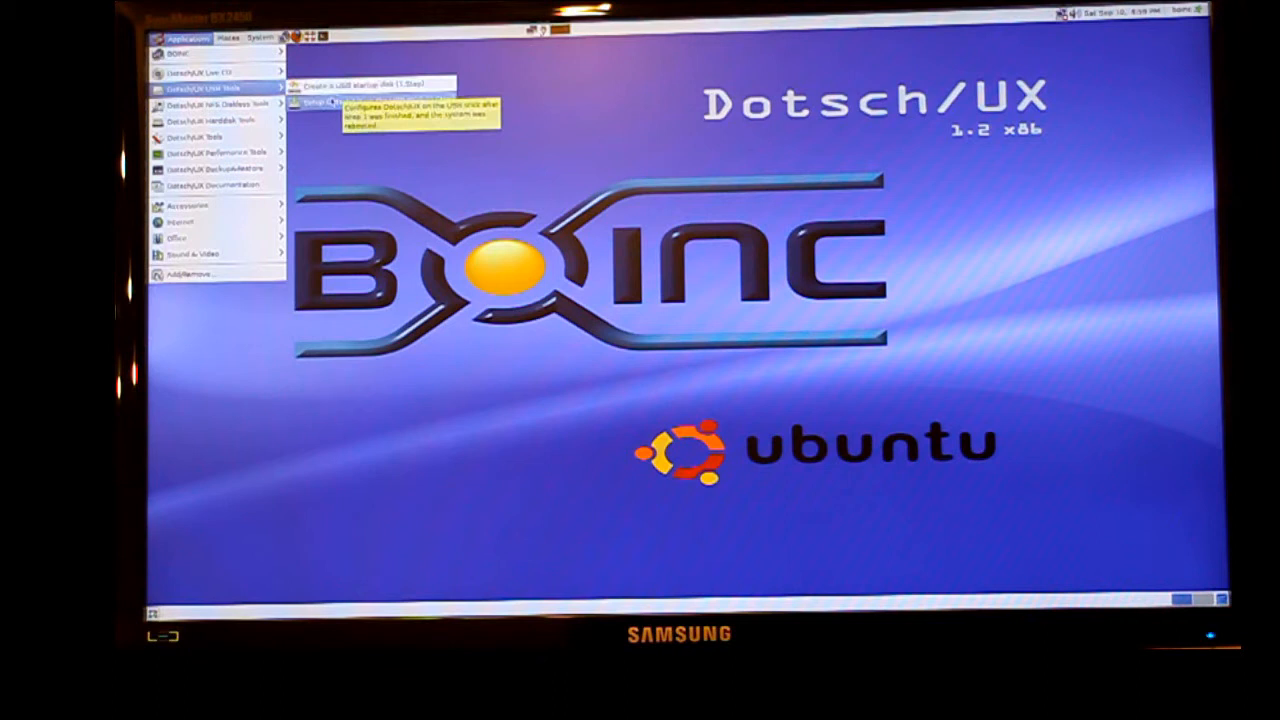
pyautogui.click(320, 104)
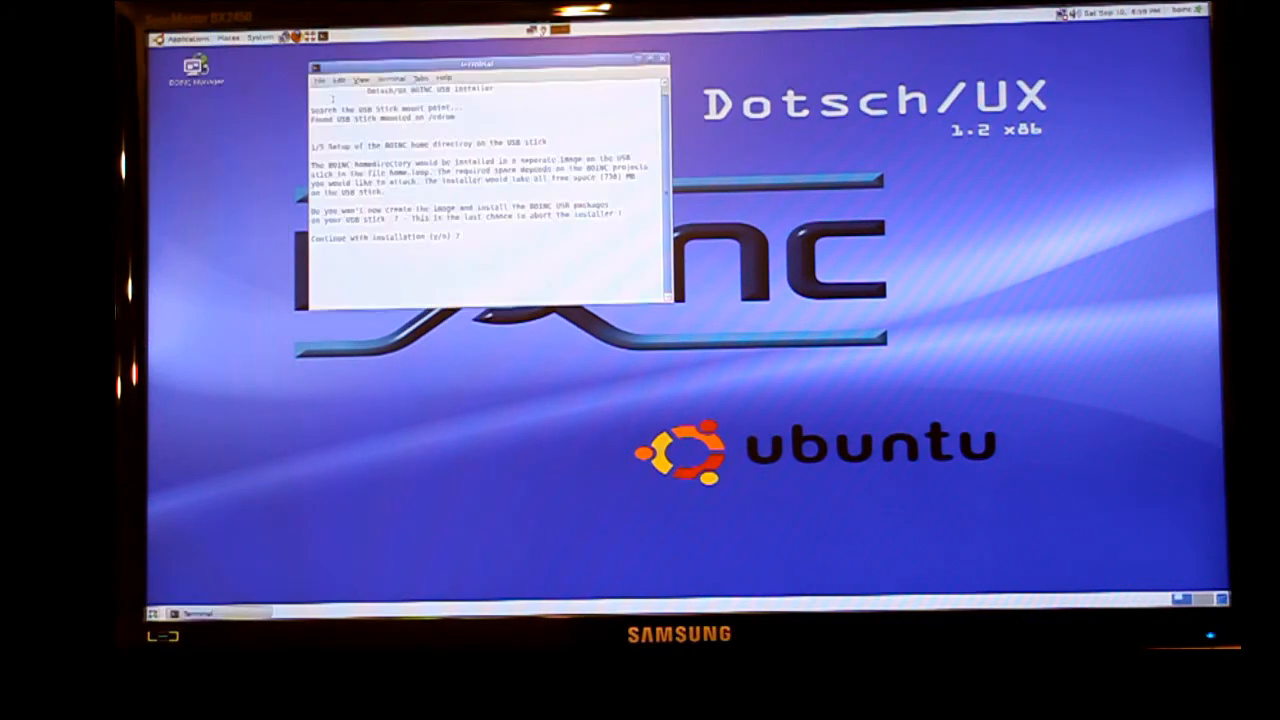
pyautogui.write('y')
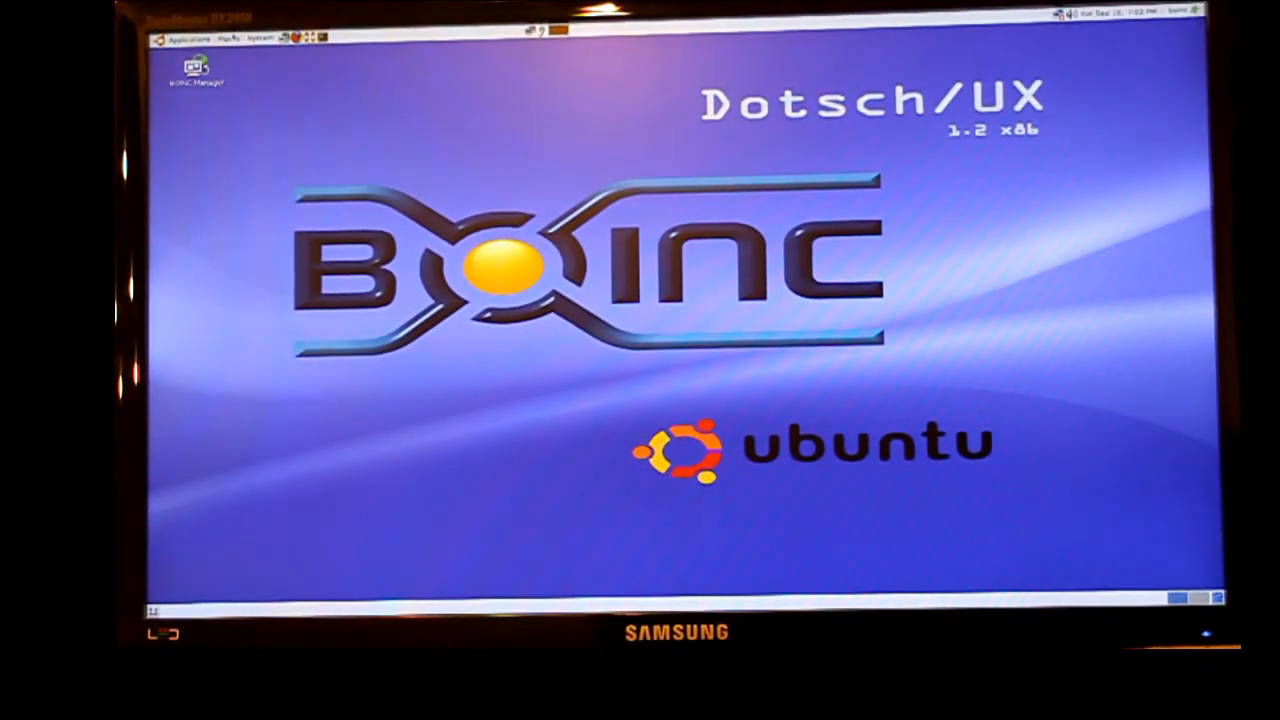
pyautogui.click(260, 40)
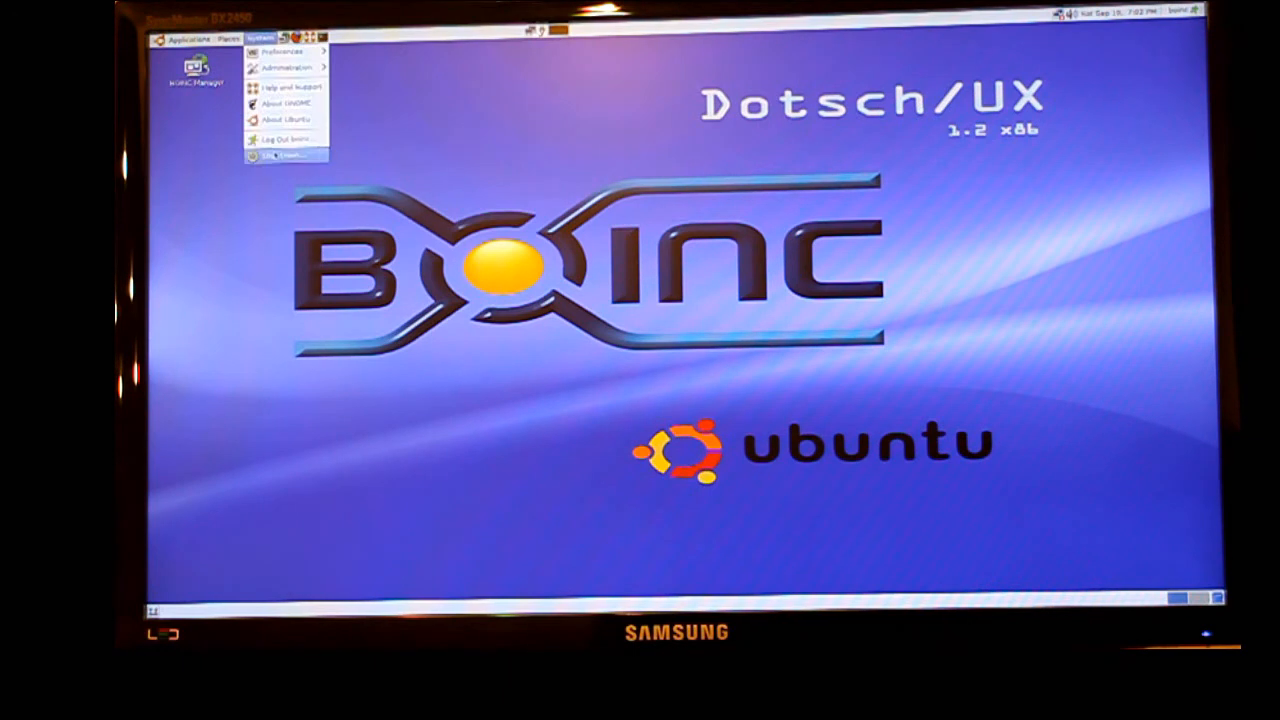
pyautogui.click(284, 156)
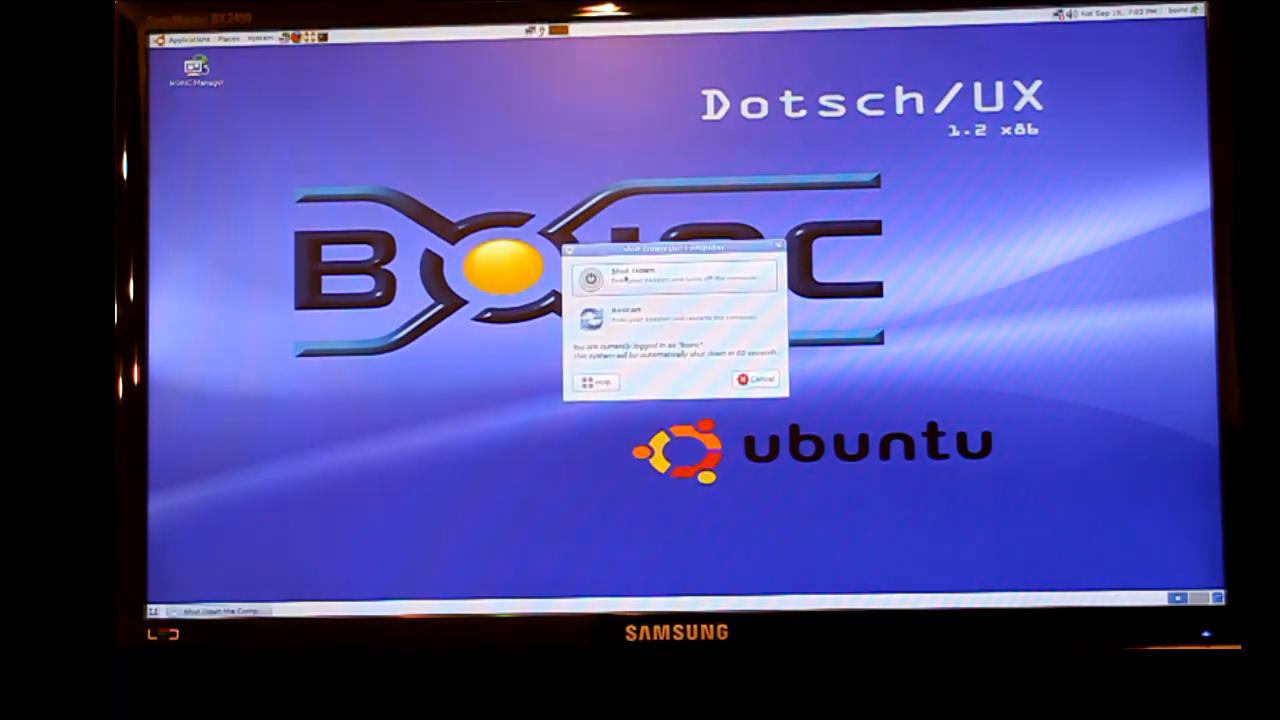
pyautogui.click(640, 278)
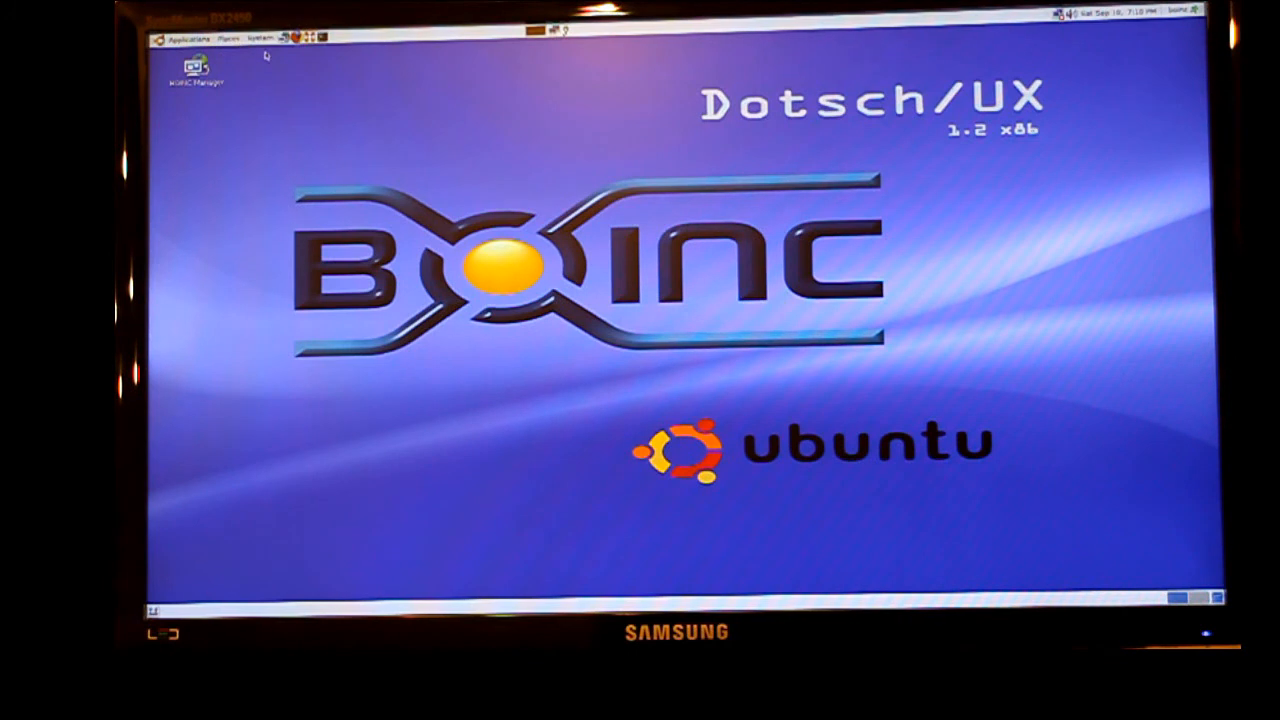
pyautogui.click(260, 38)
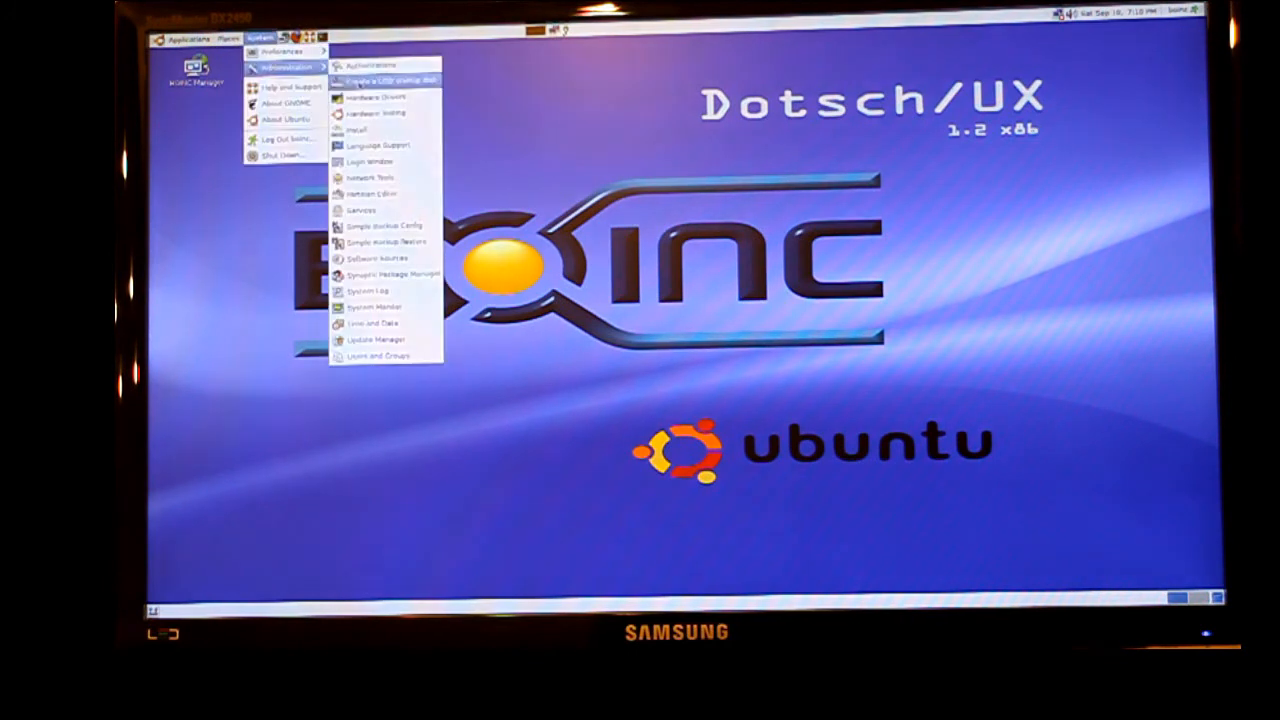
pyautogui.moveTo(384, 160)
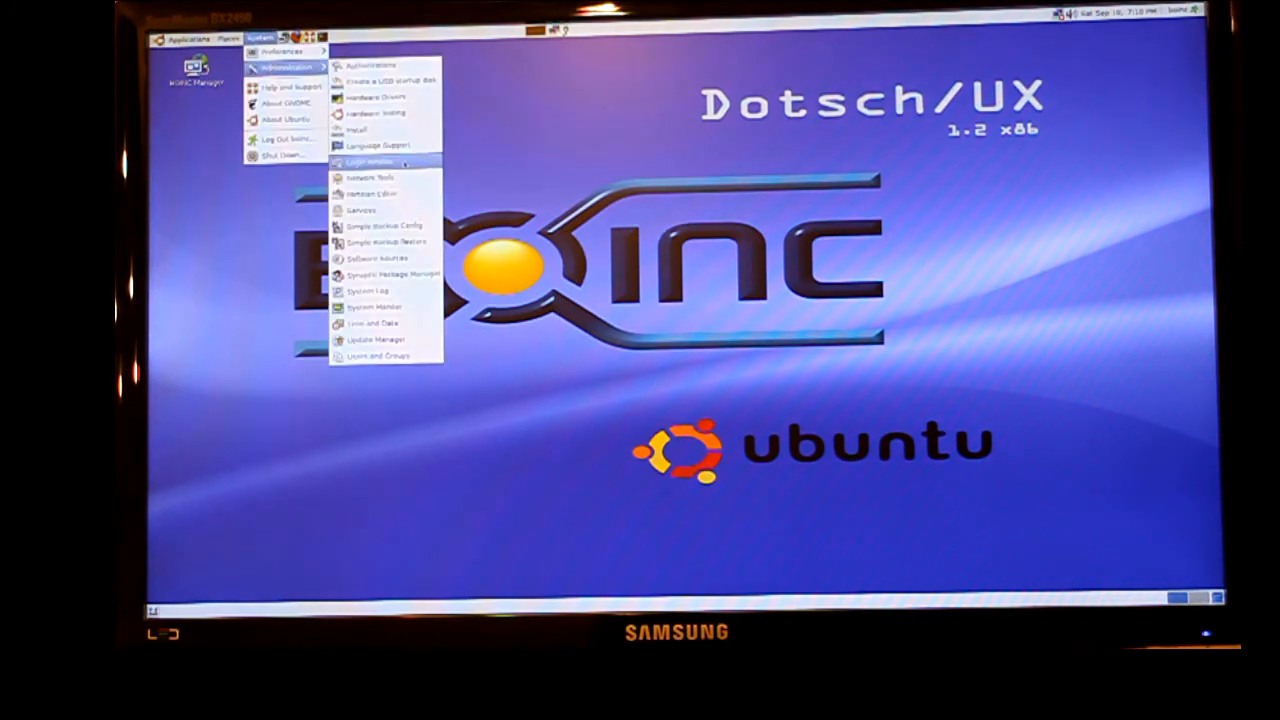
pyautogui.click(372, 160)
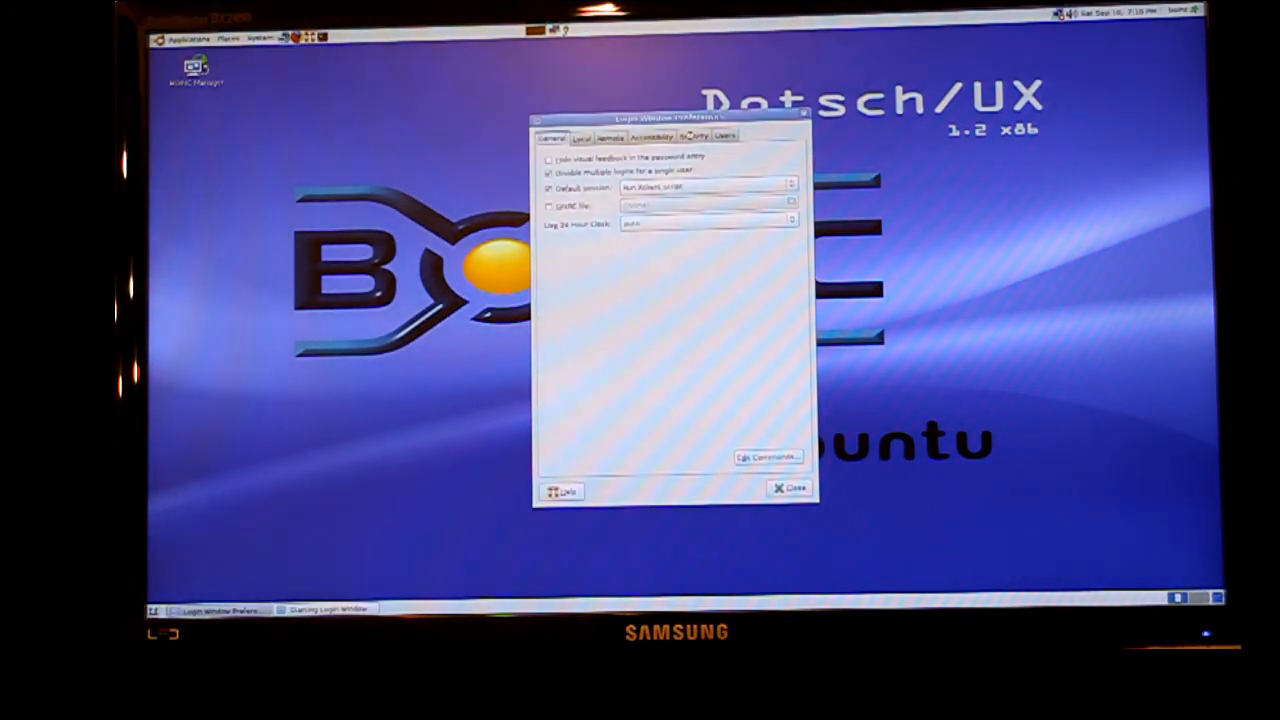
pyautogui.click(692, 136)
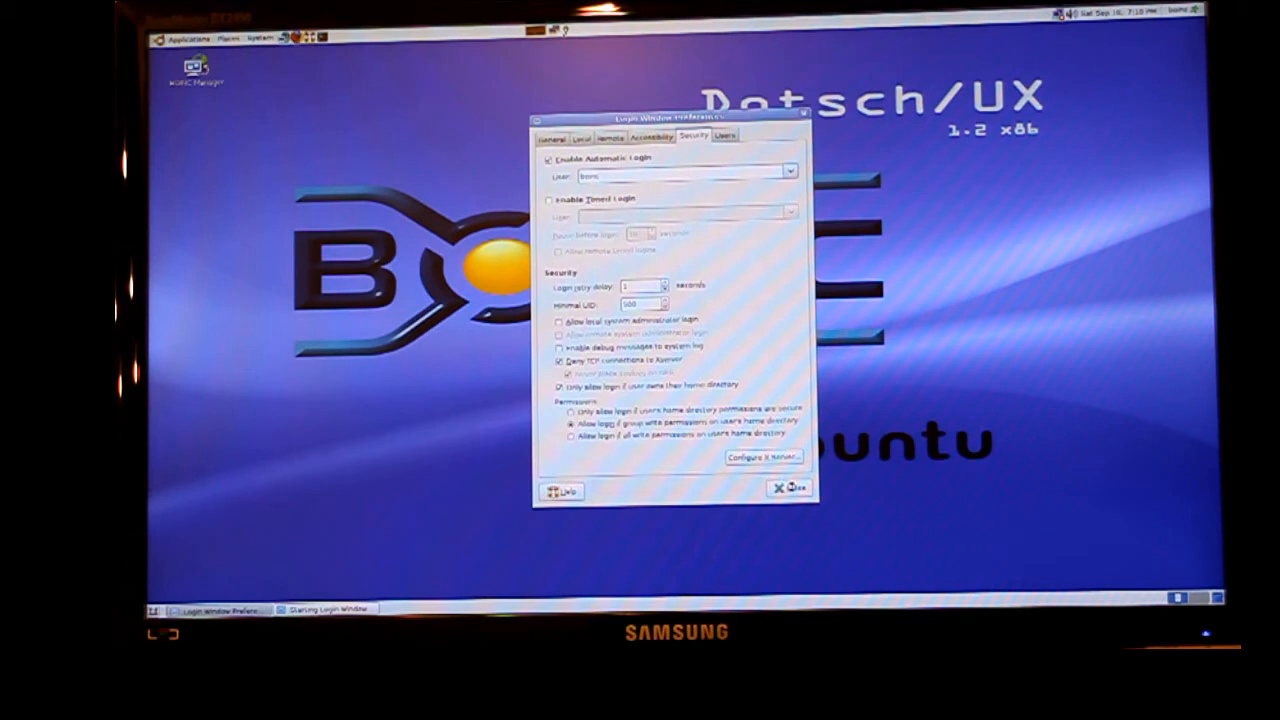
pyautogui.click(788, 488)
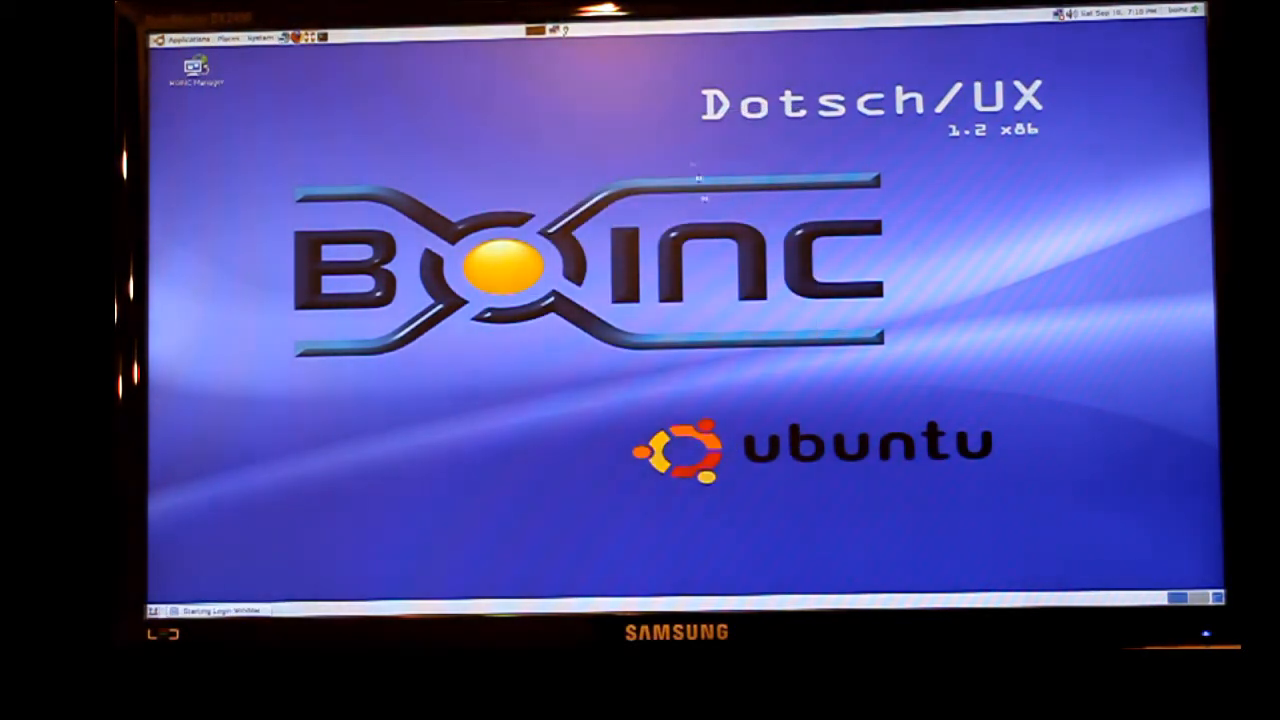
# - Add a Shut Down launcher to the top panel via its Add to Panel list
pyautogui.rightClick(760, 40)
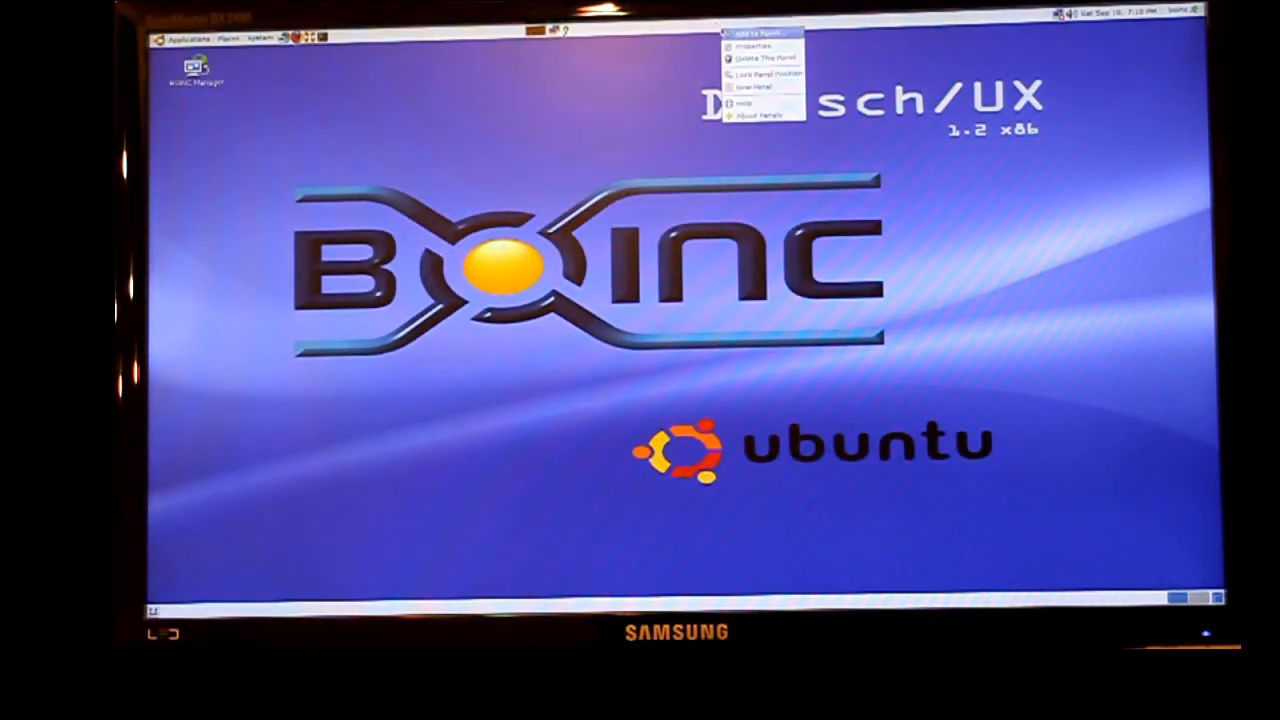
pyautogui.click(752, 34)
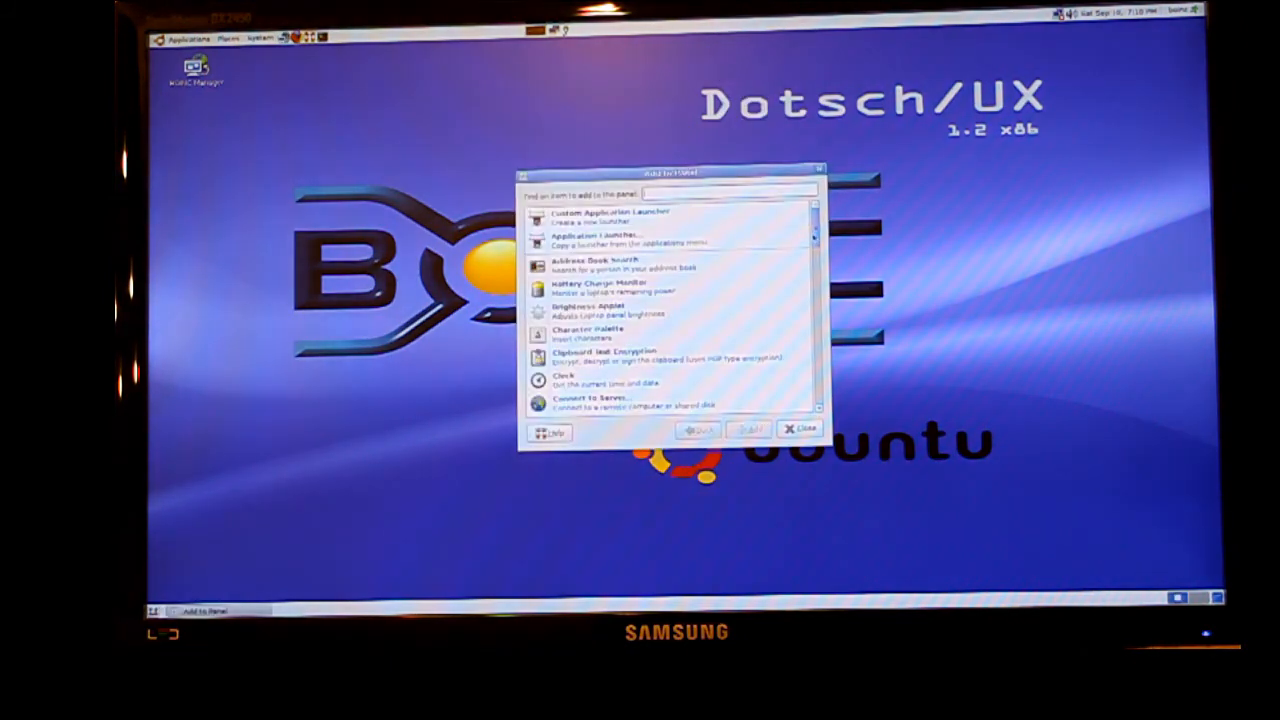
pyautogui.scroll(-3)
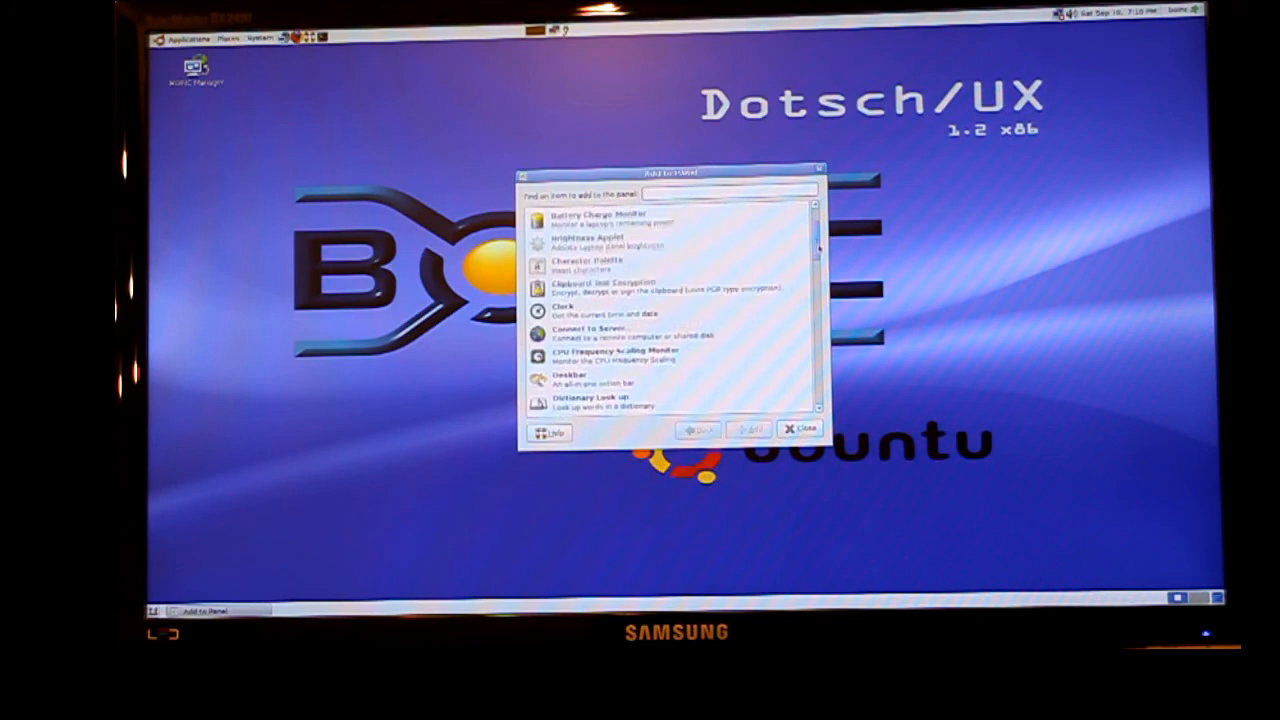
pyautogui.scroll(-3)
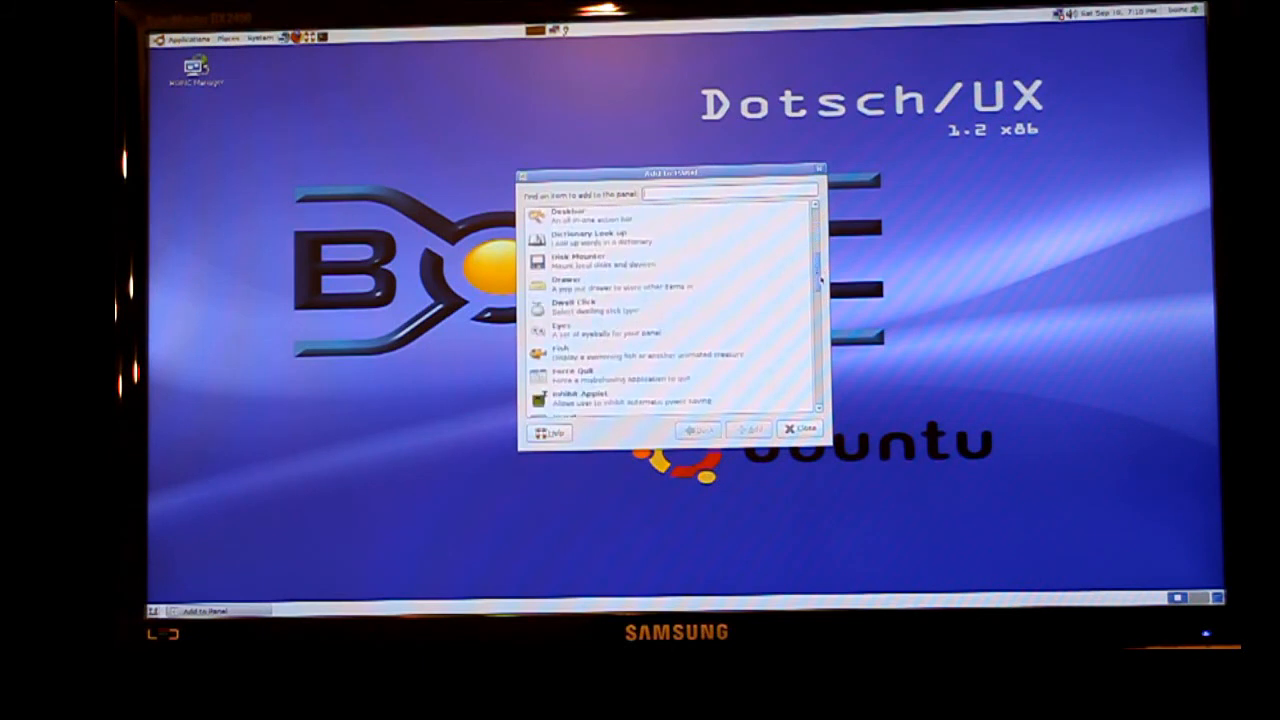
pyautogui.scroll(-3)
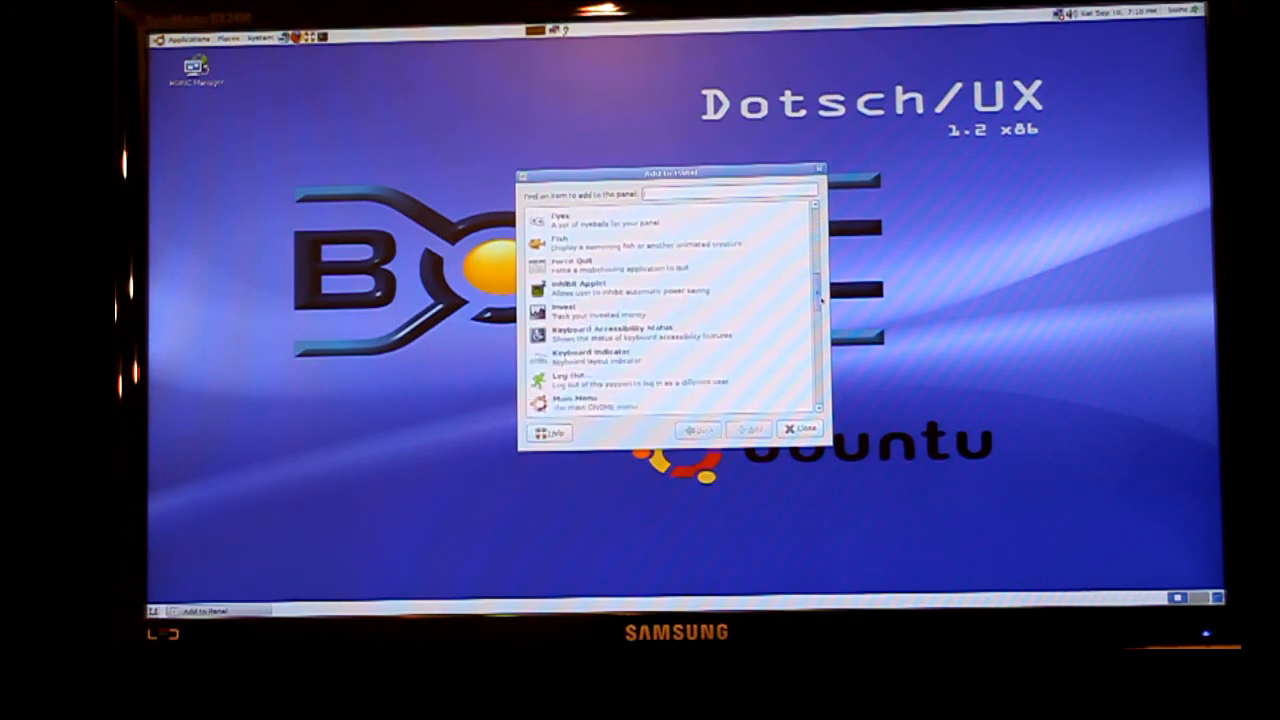
pyautogui.scroll(-3)
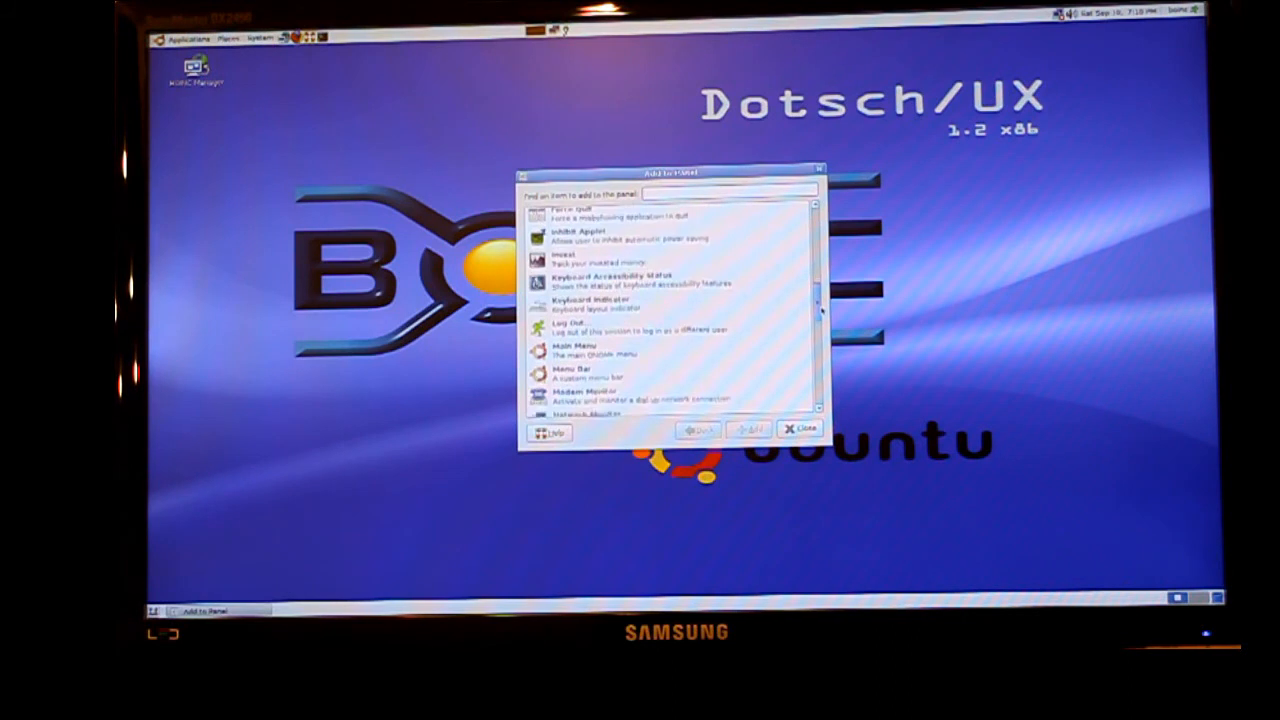
pyautogui.scroll(-3)
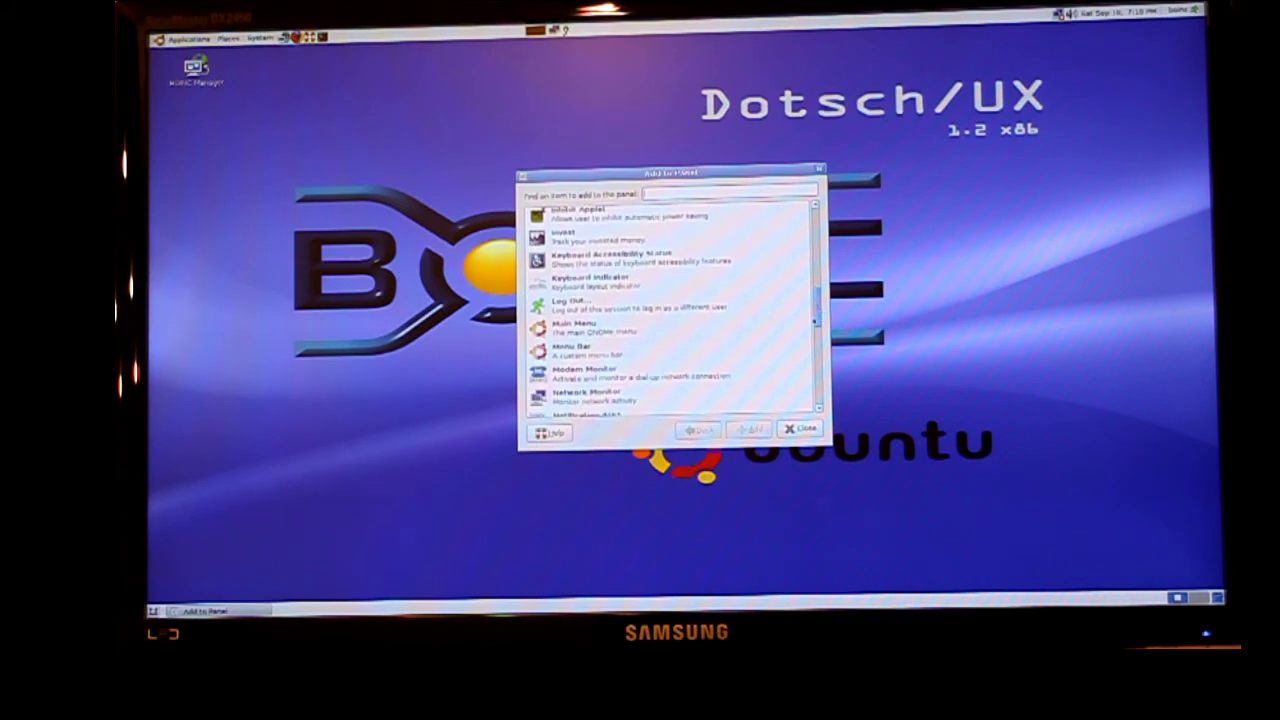
pyautogui.scroll(-3)
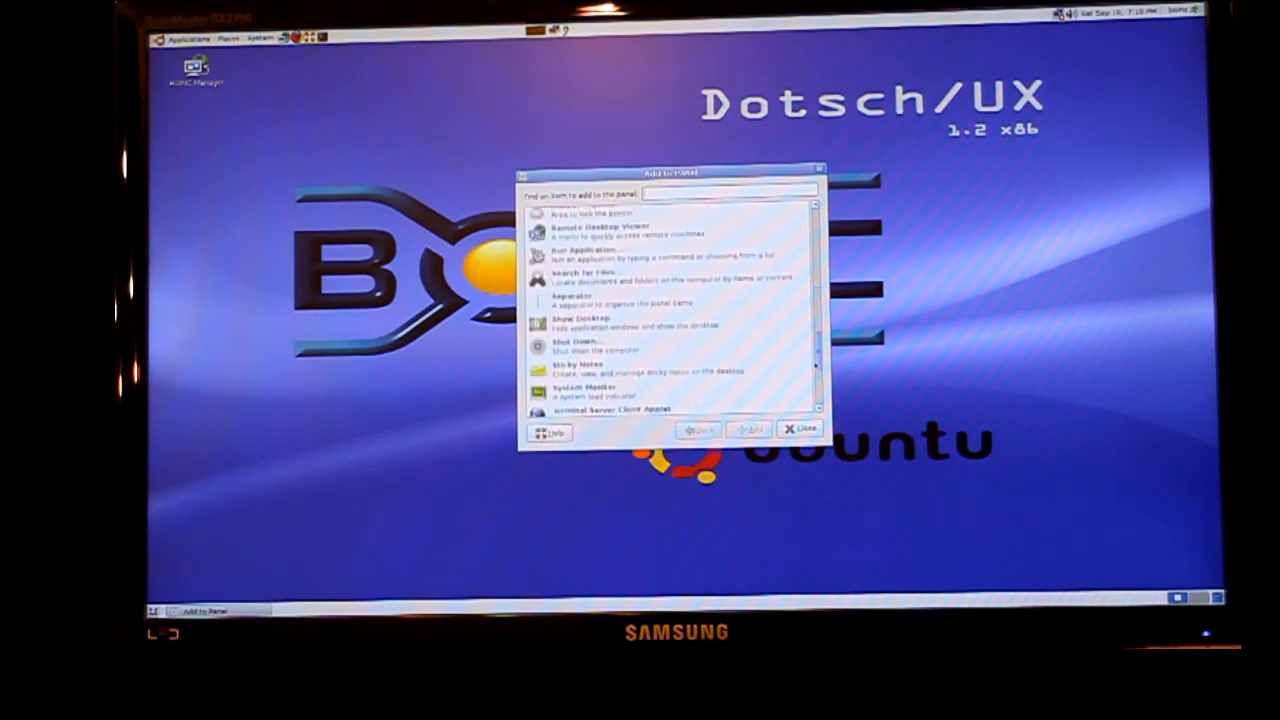
pyautogui.scroll(-3)
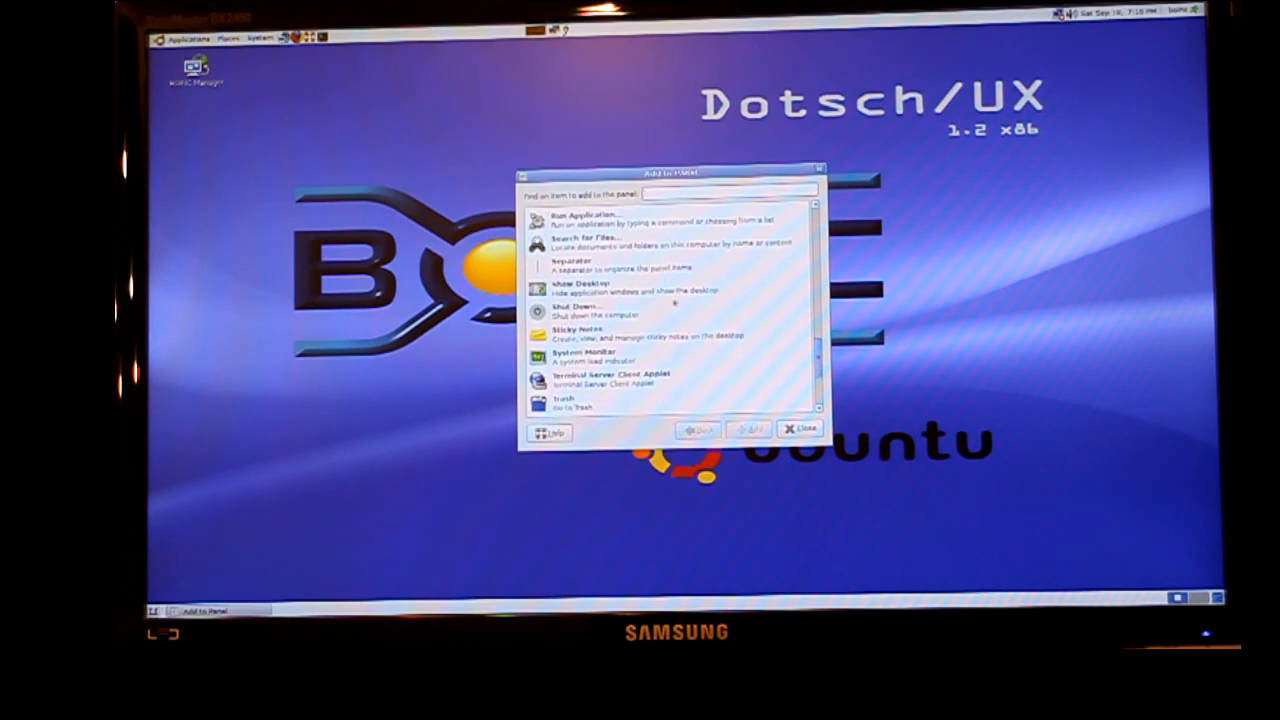
pyautogui.click(670, 310)
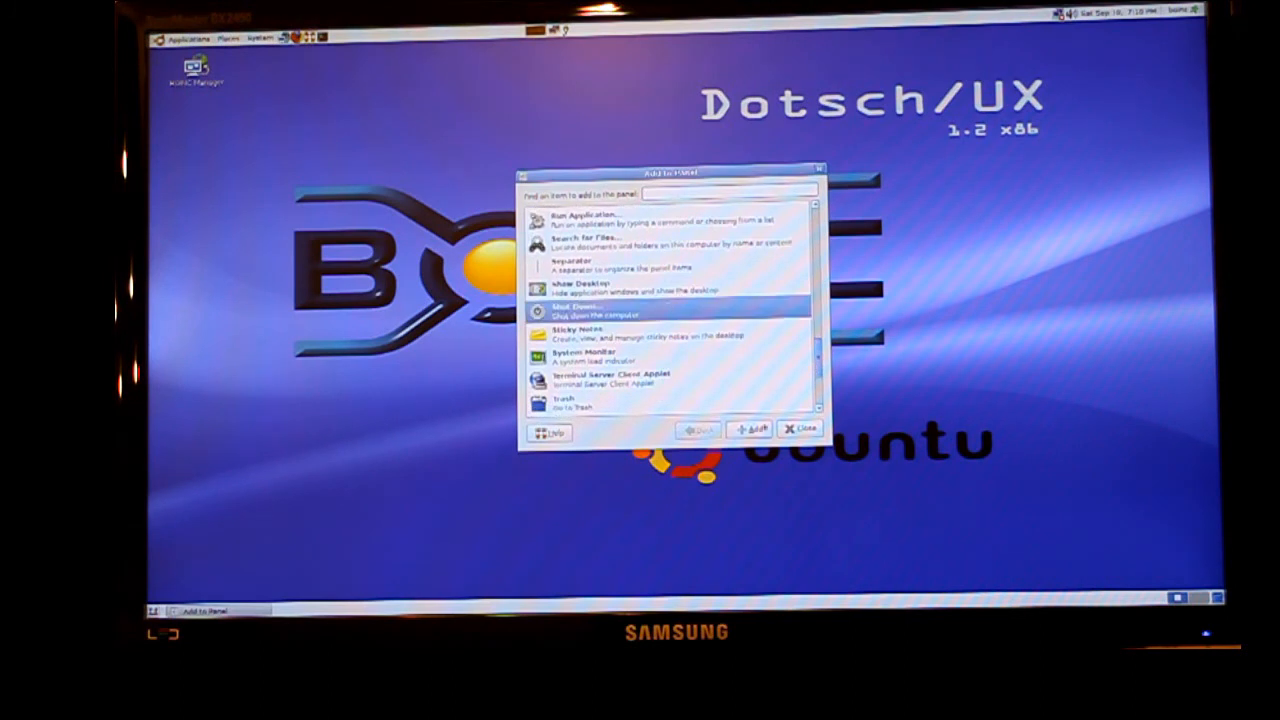
pyautogui.click(800, 428)
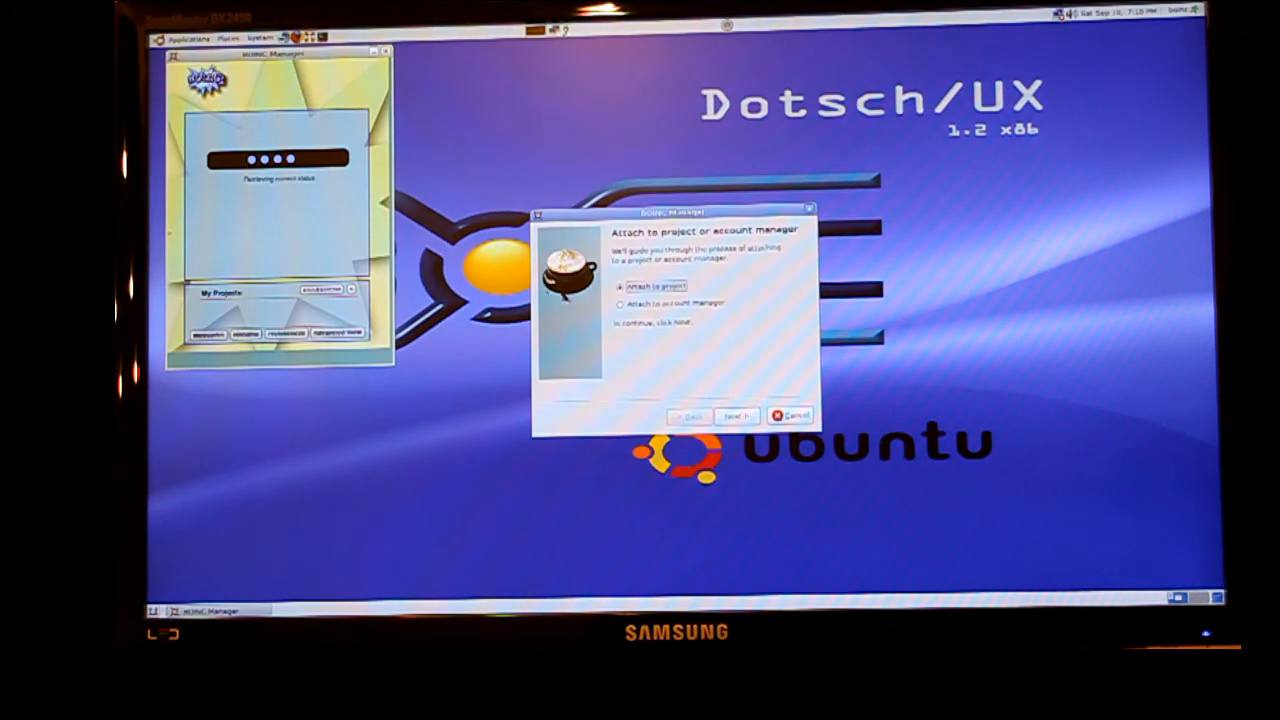
# - Pick World Community Grid from the attach wizard's project list and proceed
pyautogui.click(736, 414)
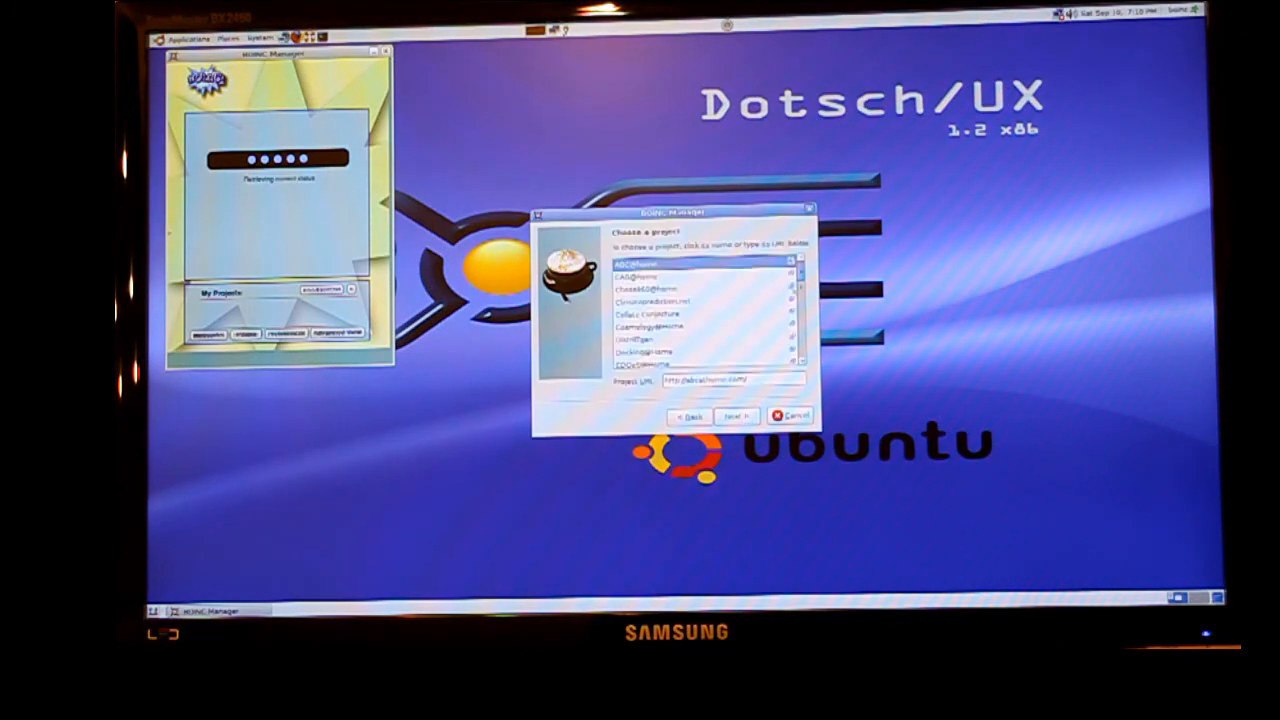
pyautogui.scroll(-3)
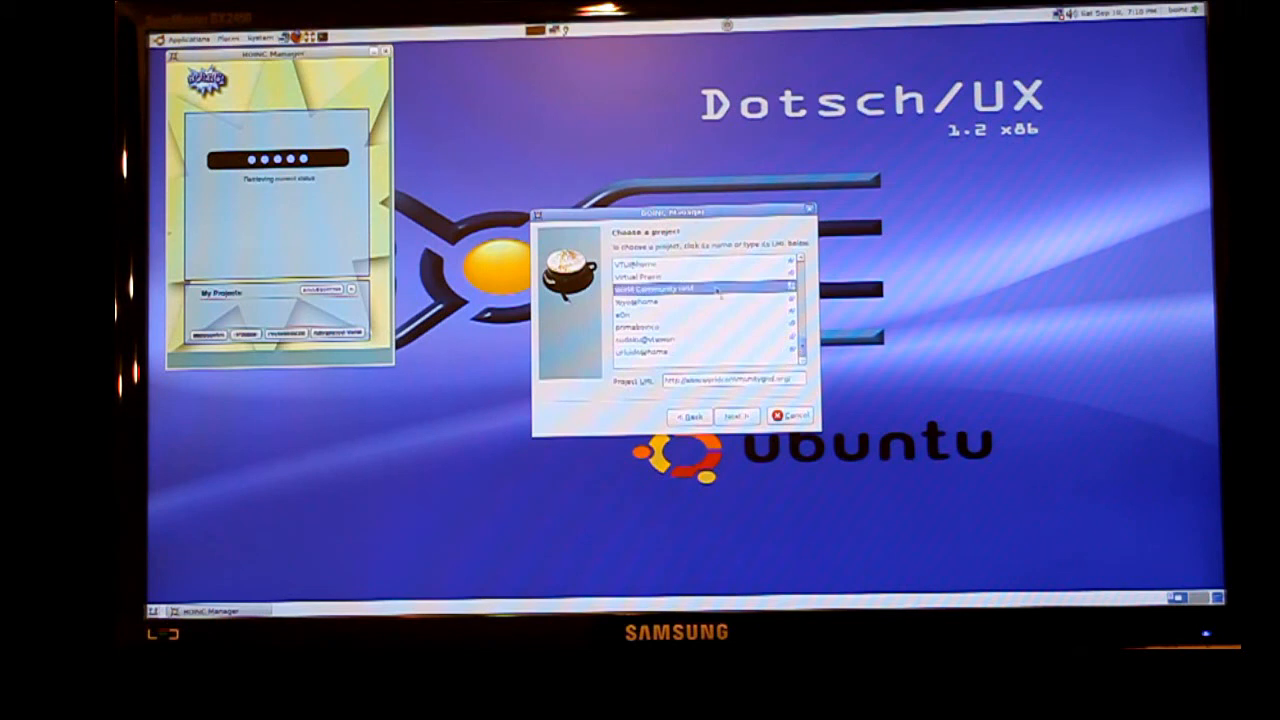
pyautogui.click(736, 414)
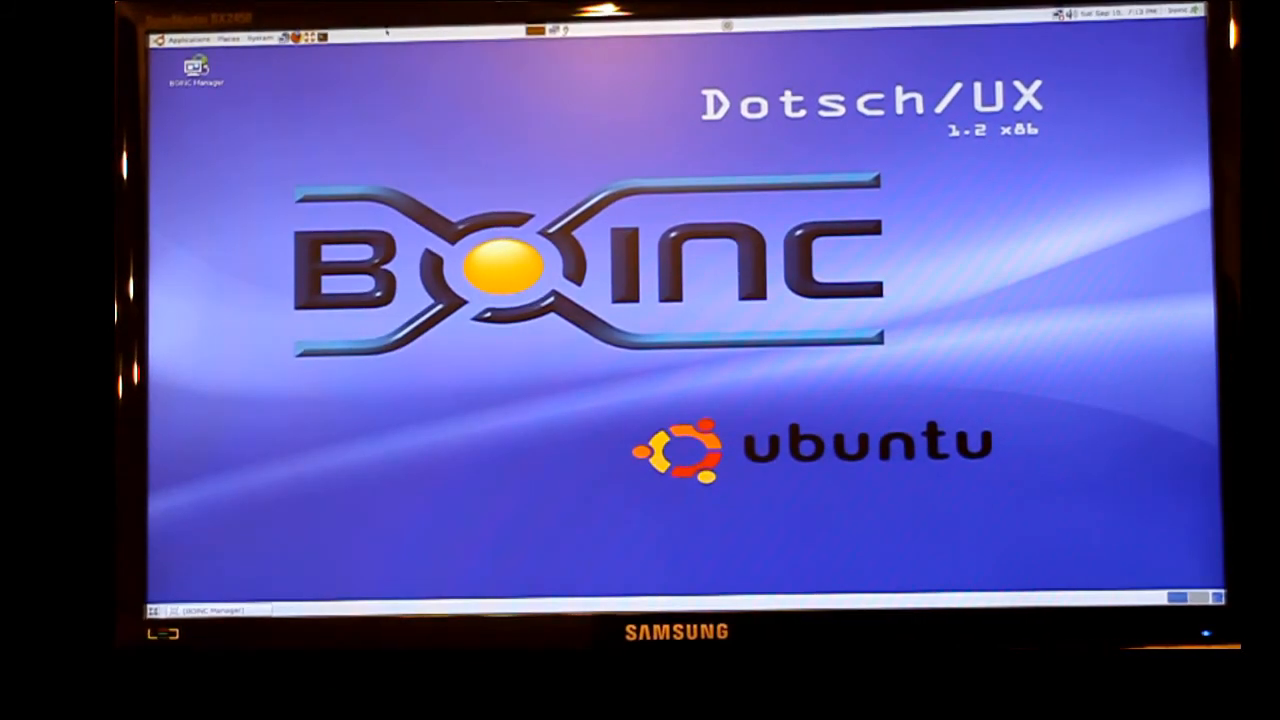
# - In Remote Desktop preferences allow viewing and control, require a password instead of confirmation, and close
pyautogui.click(262, 38)
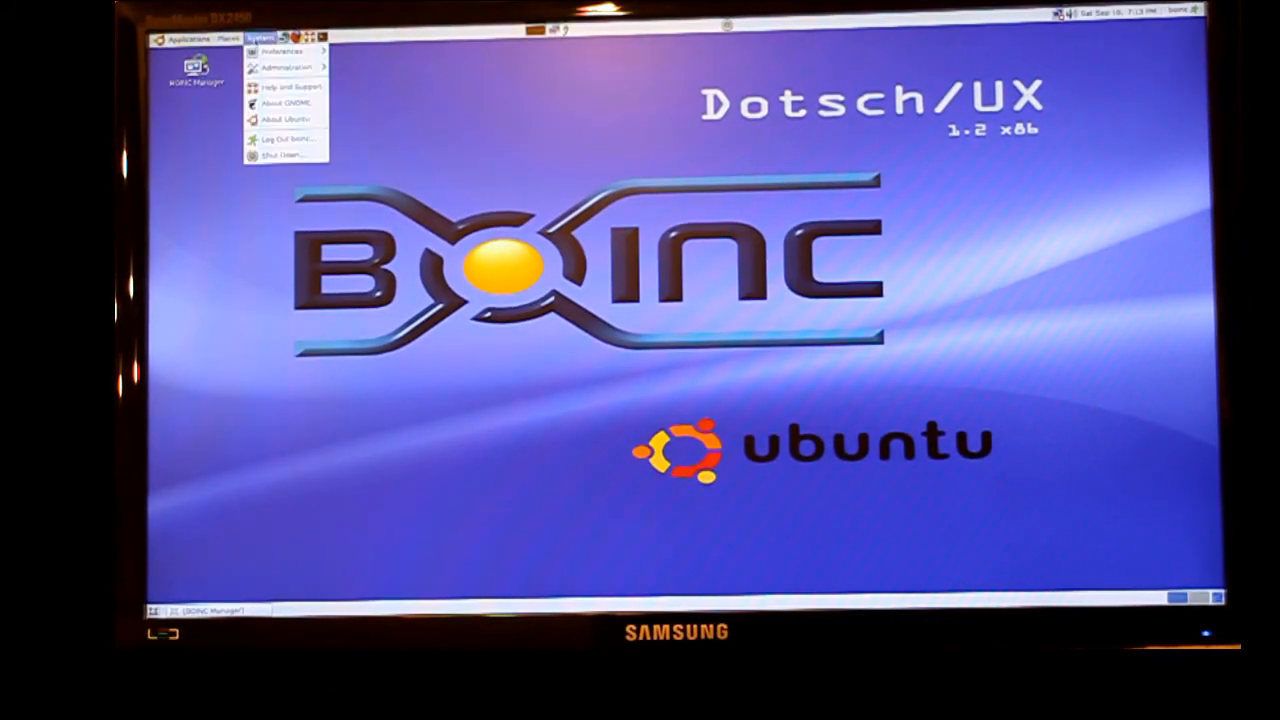
pyautogui.click(284, 52)
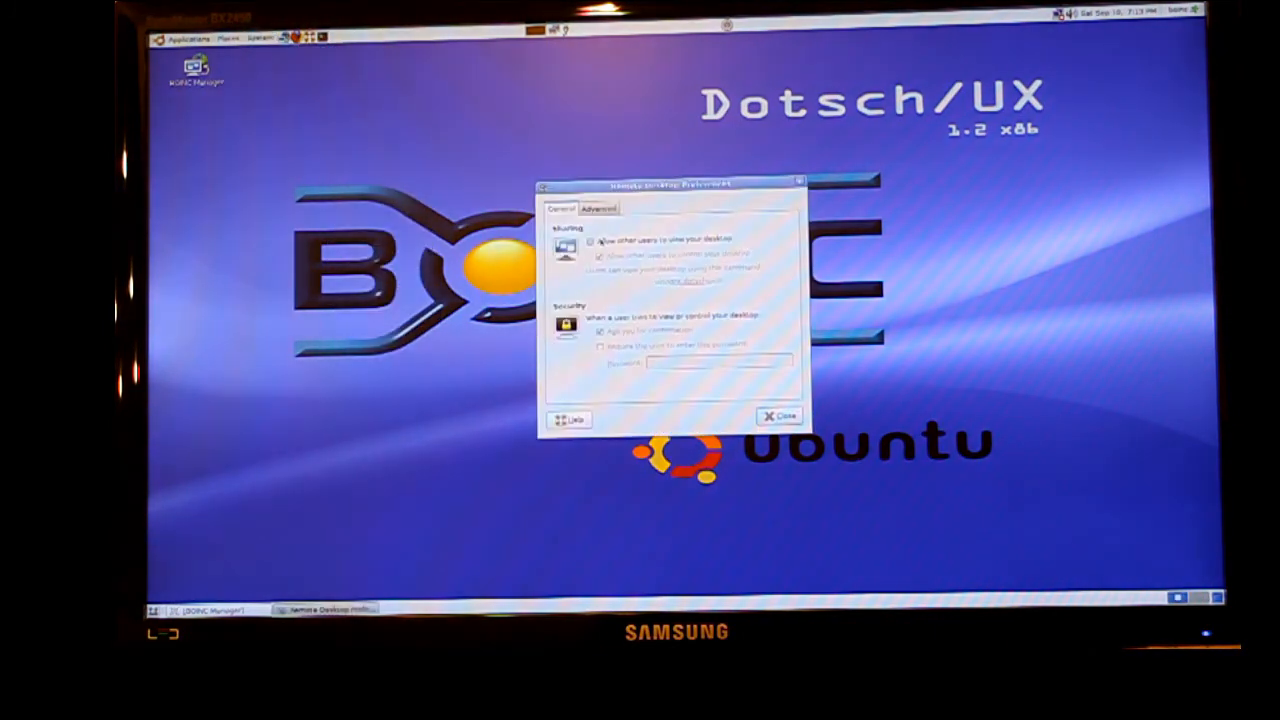
pyautogui.click(590, 240)
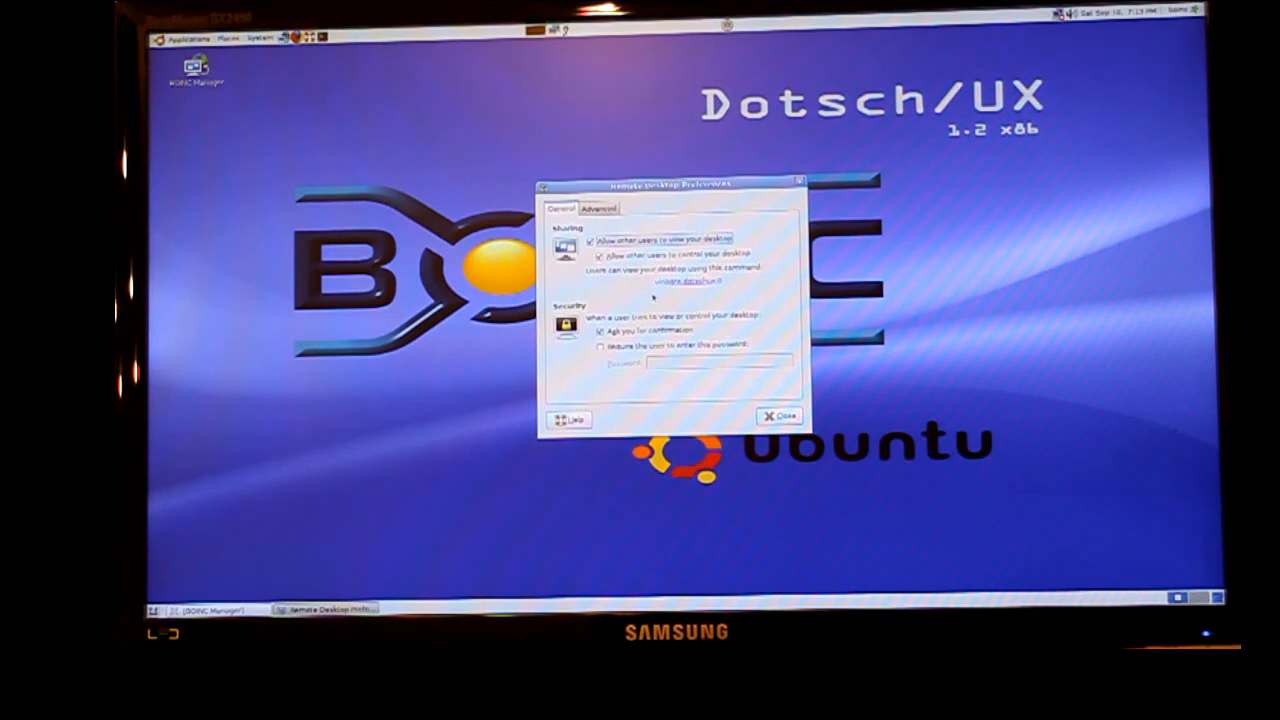
pyautogui.click(596, 208)
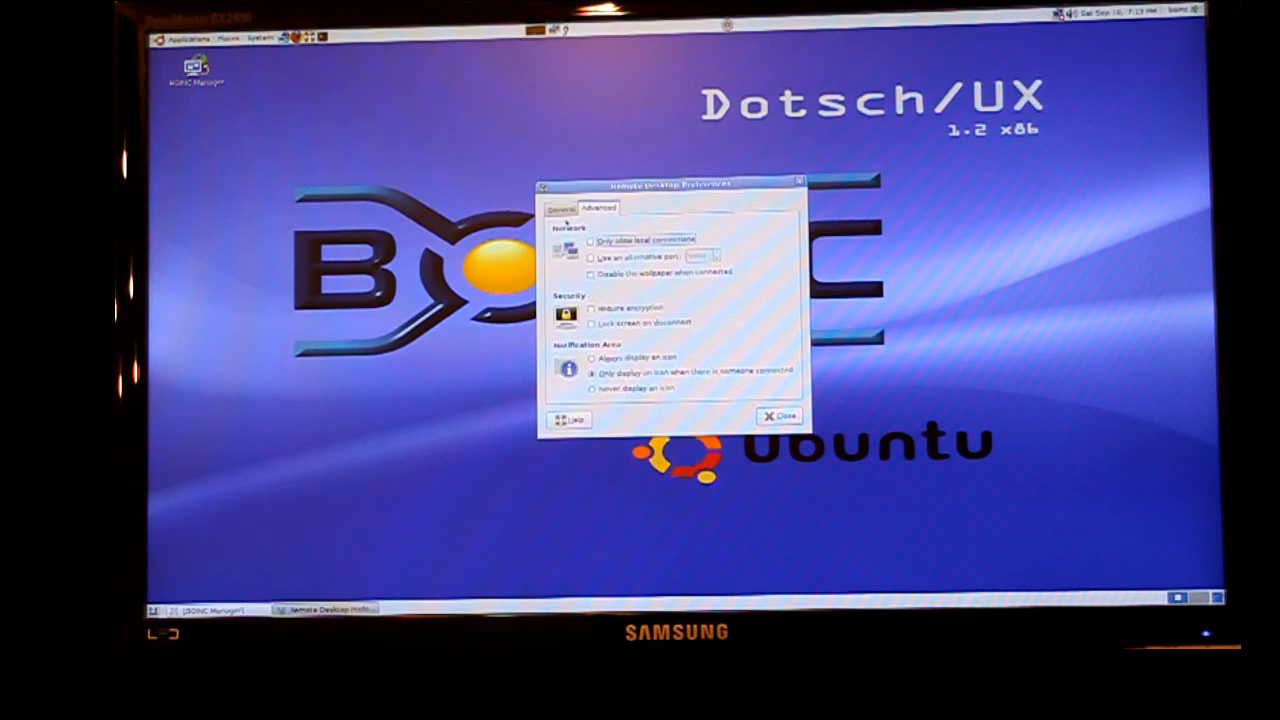
pyautogui.click(560, 208)
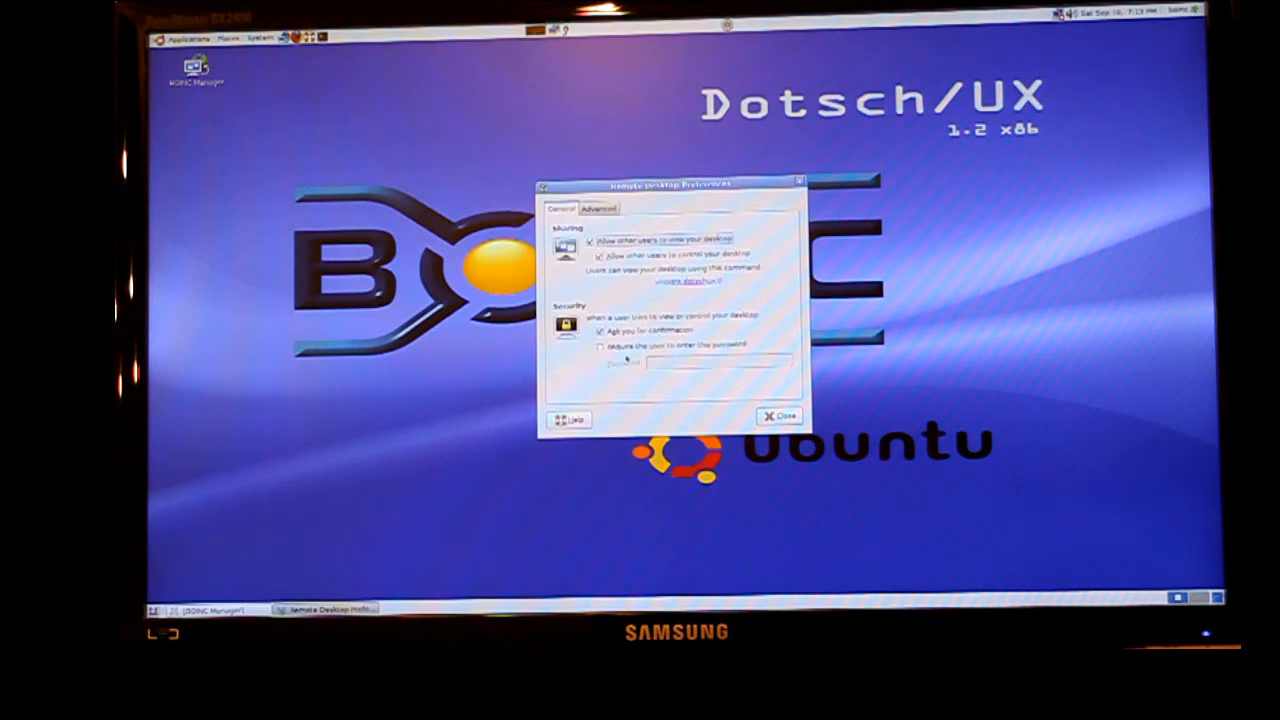
pyautogui.click(600, 346)
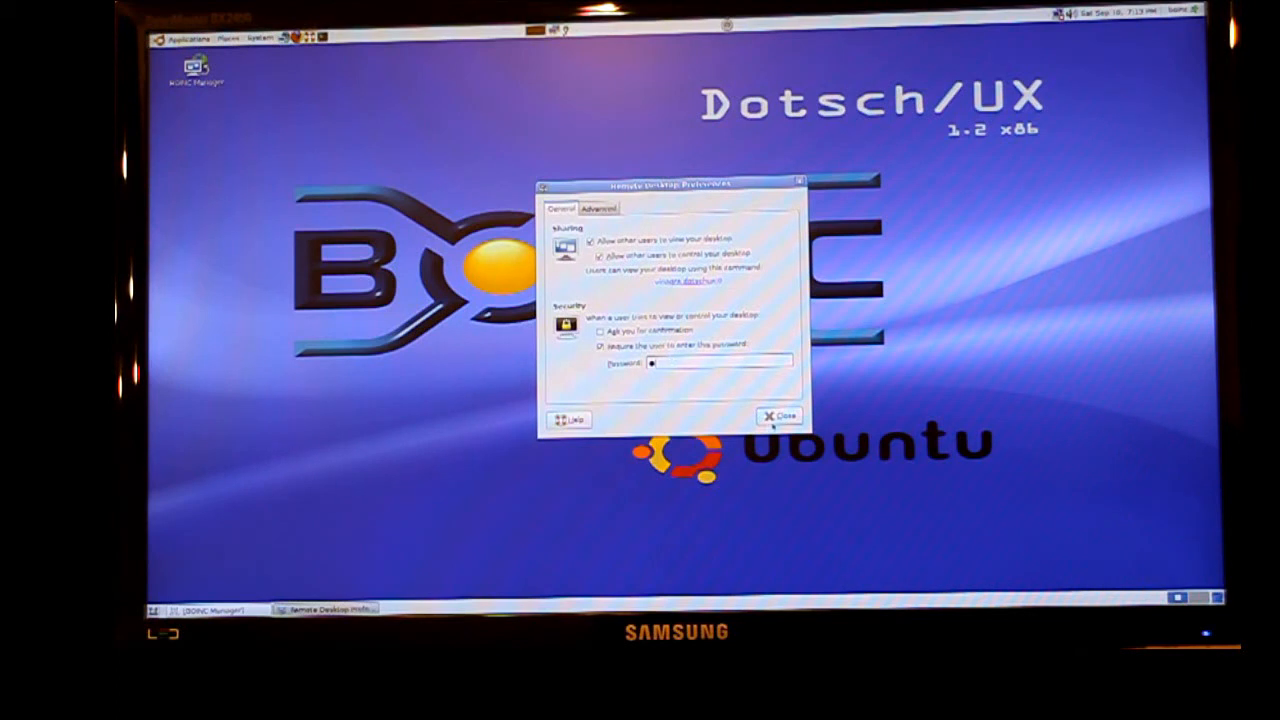
pyautogui.click(780, 414)
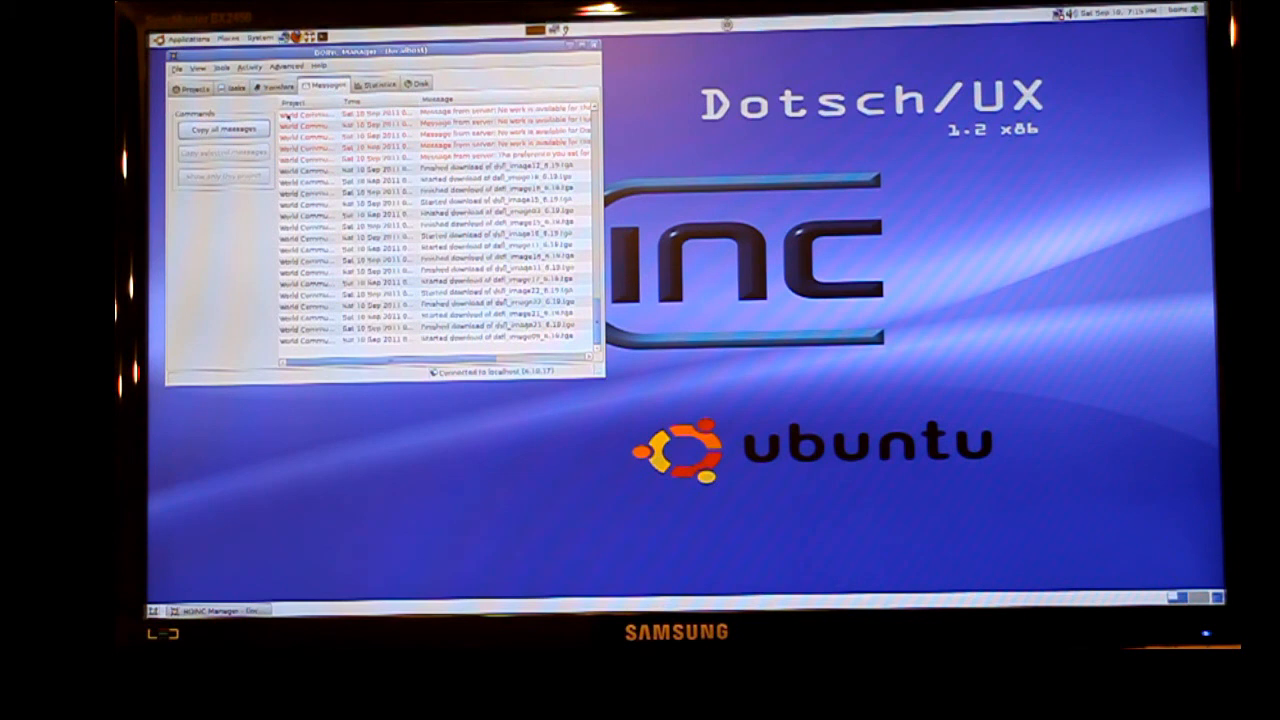
# - Switch BOINC Manager to its advanced view to see the World Community Grid download messages
pyautogui.click(286, 68)
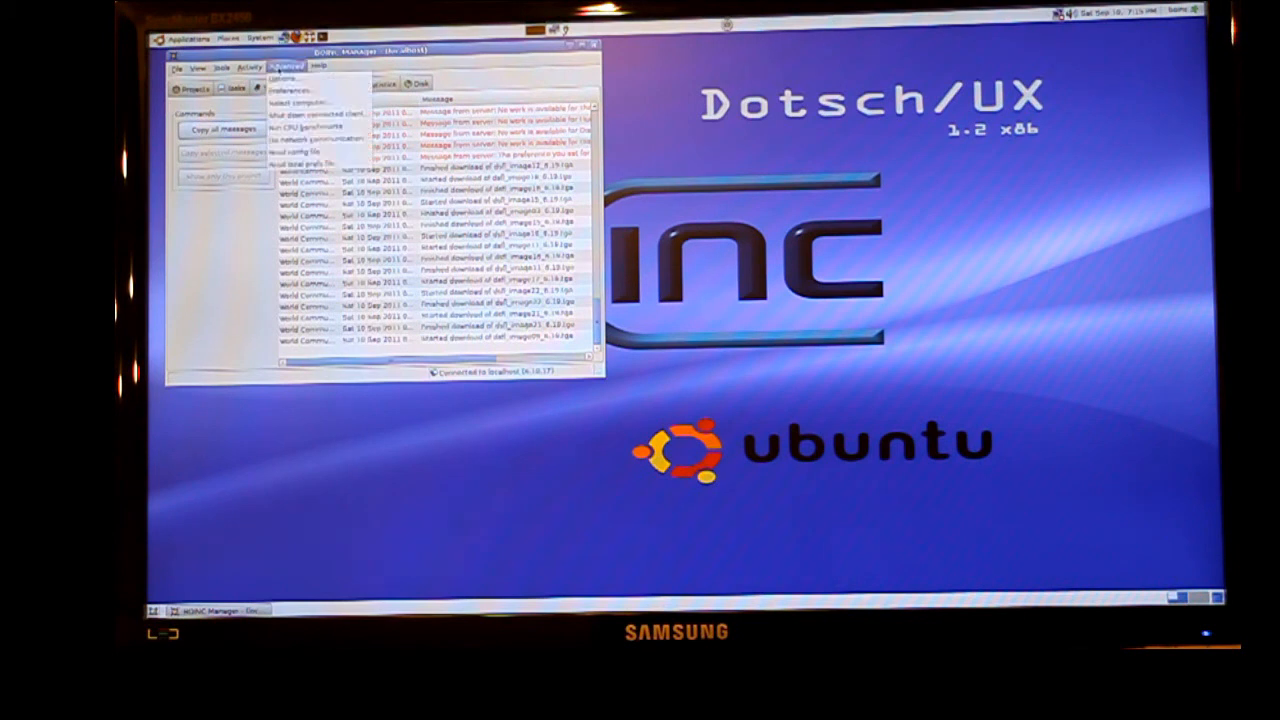
pyautogui.click(290, 90)
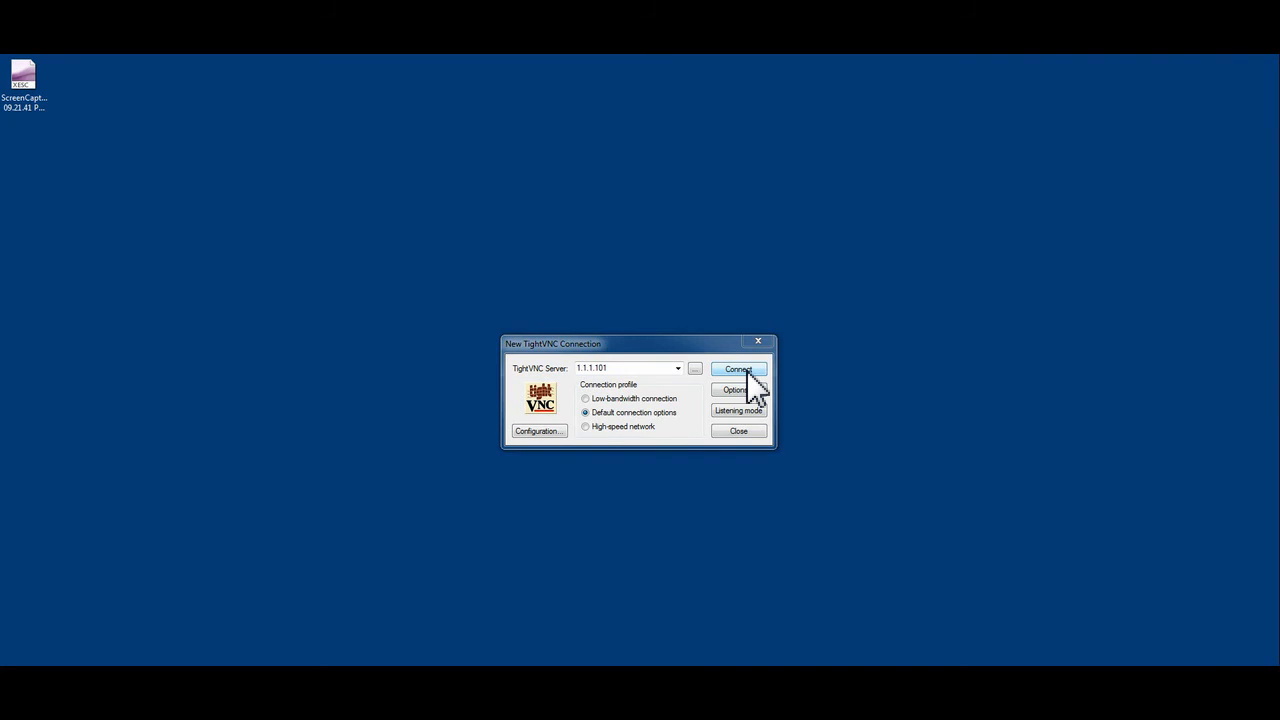
# - Connect to 1.1.1.101 and submit its password to start the remote session
pyautogui.click(738, 368)
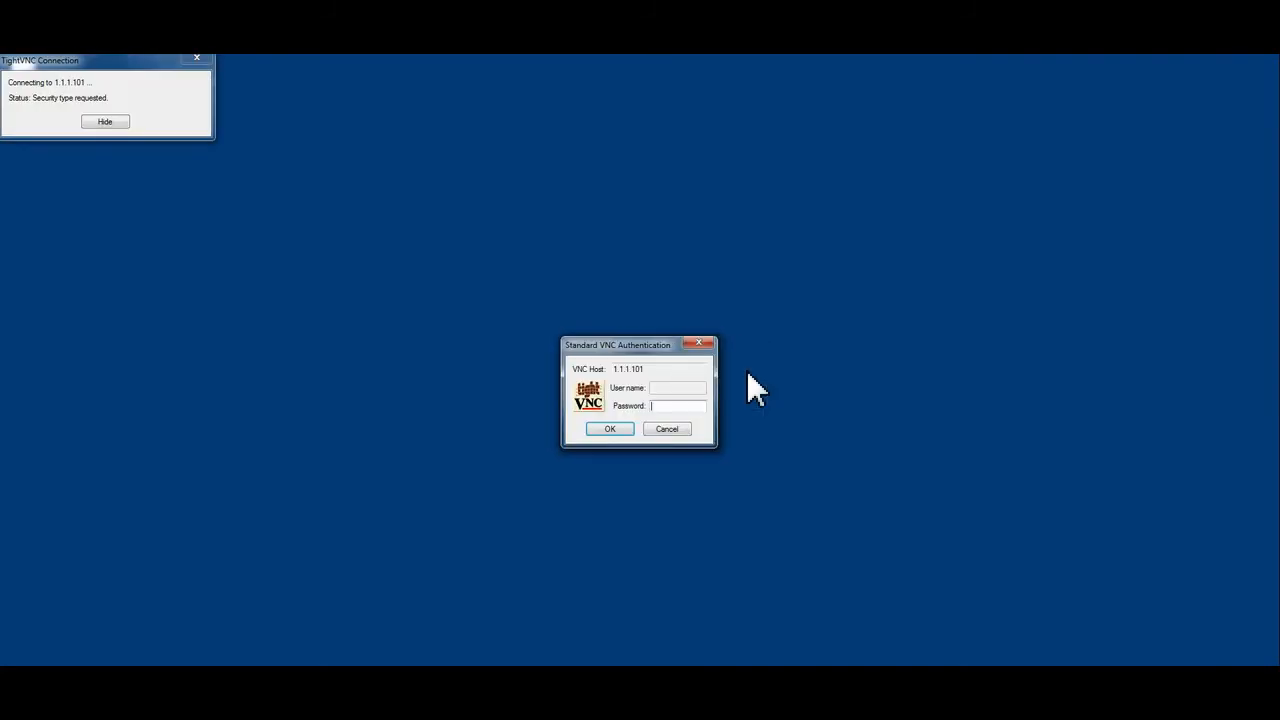
pyautogui.click(608, 428)
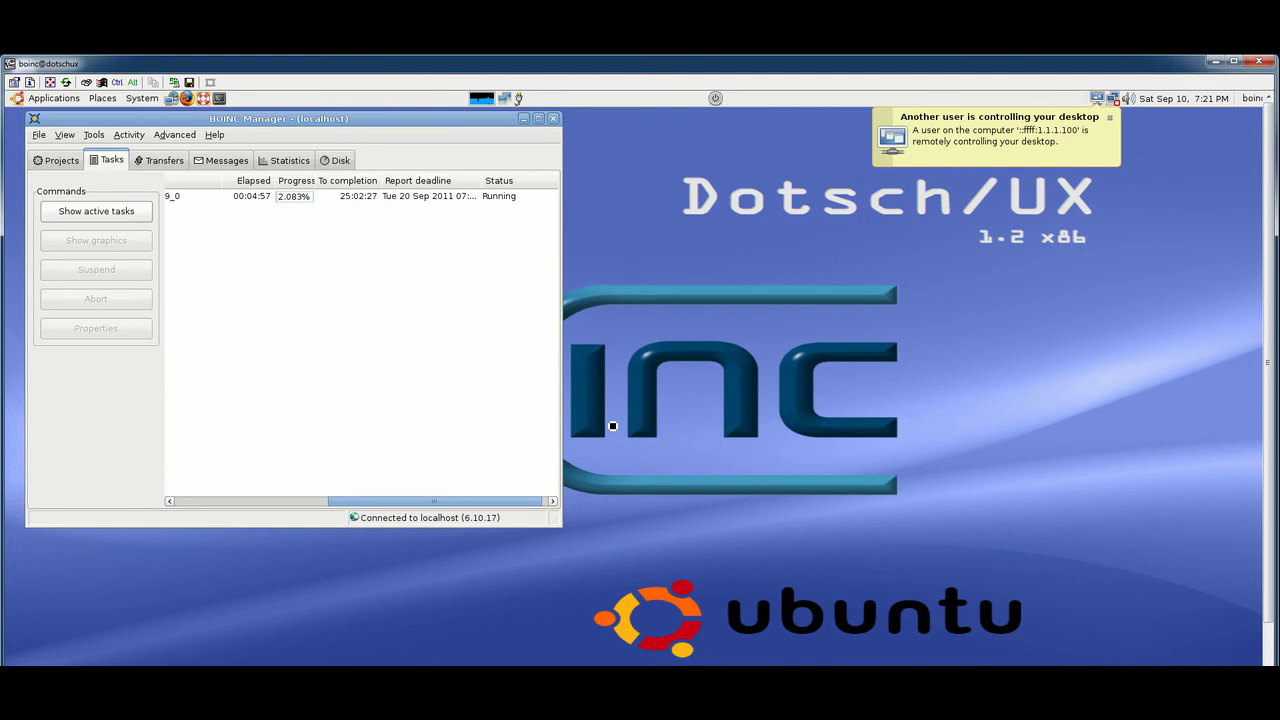
# - From the Projects list, update World Community Grid, retrying several times
pyautogui.click(60, 160)
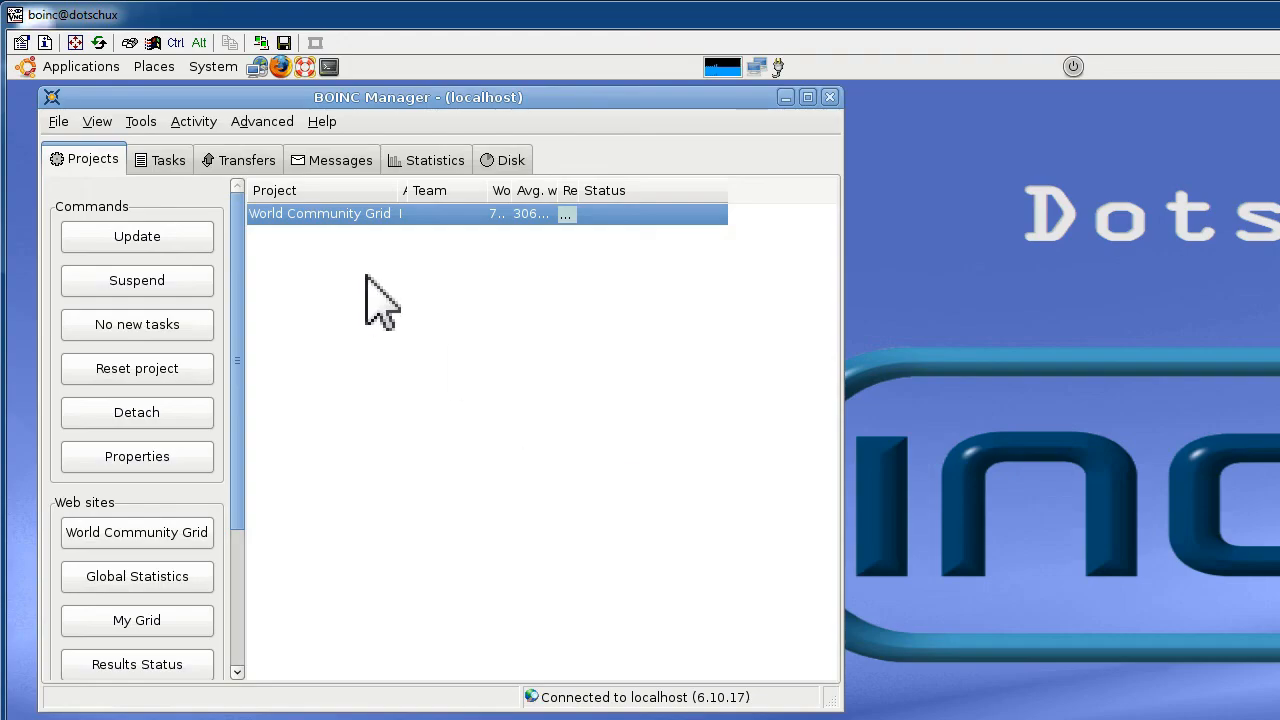
pyautogui.click(136, 236)
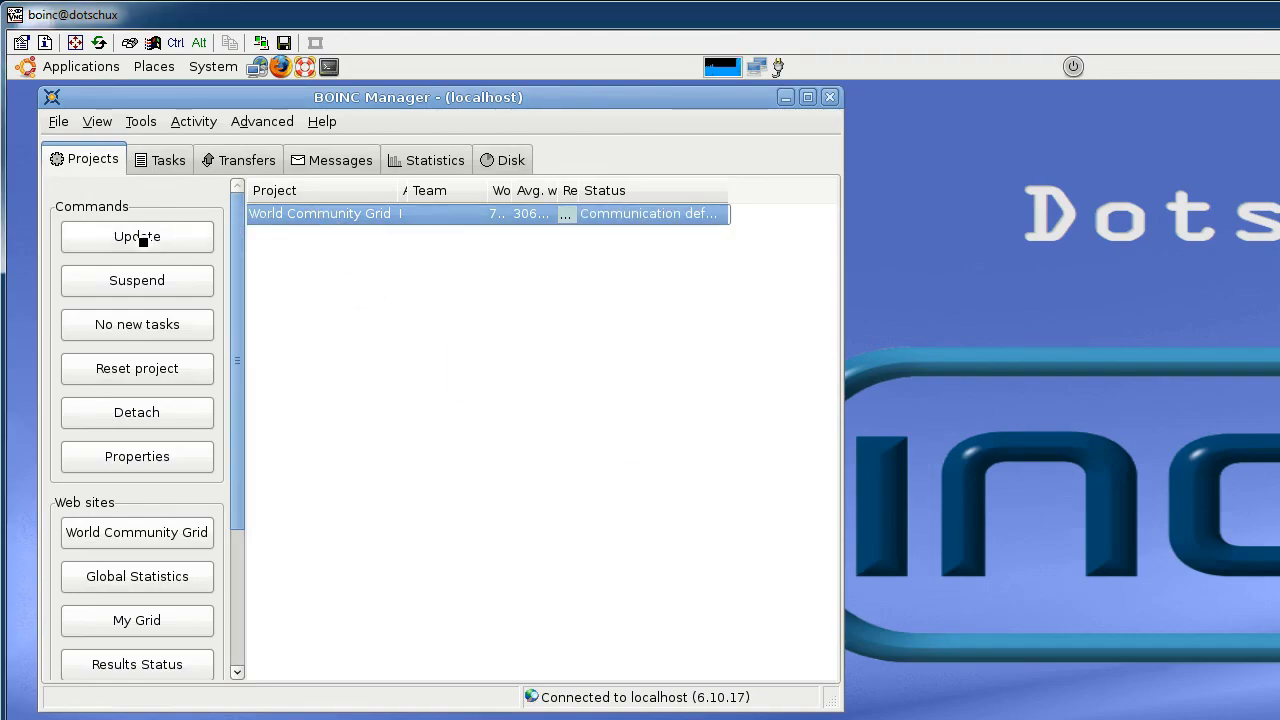
pyautogui.click(136, 236)
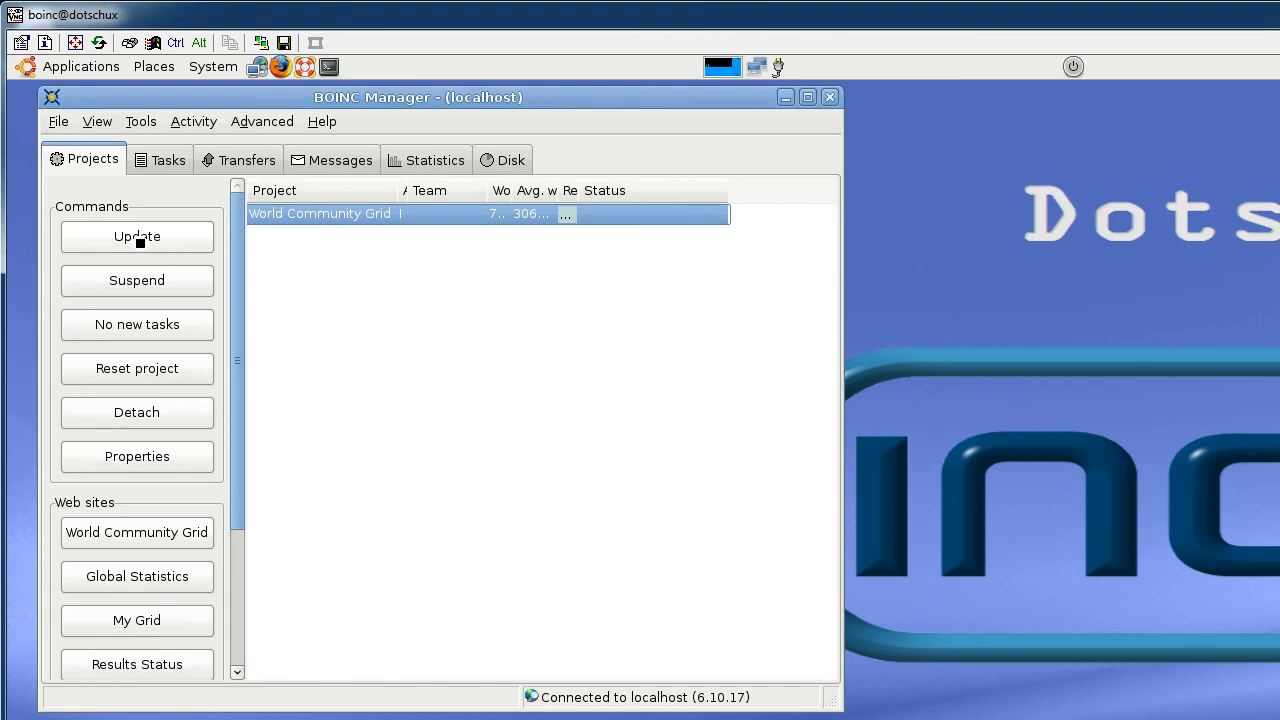
pyautogui.click(136, 236)
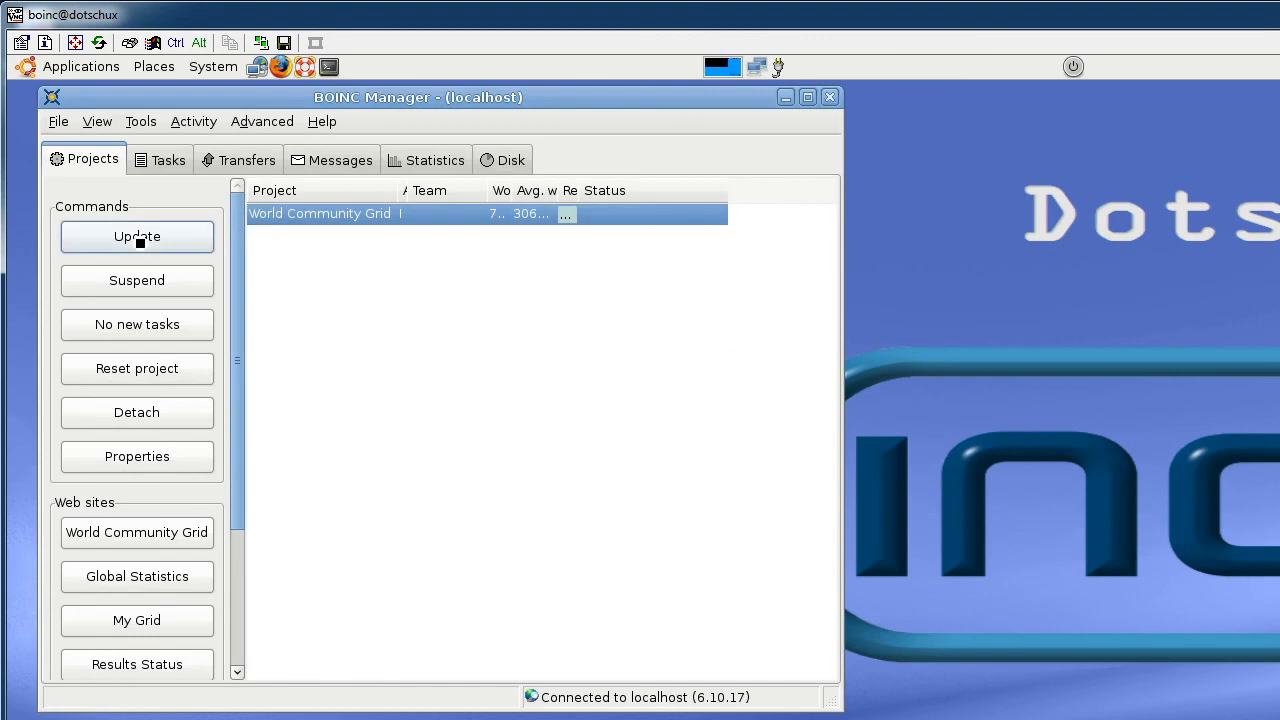
pyautogui.click(136, 236)
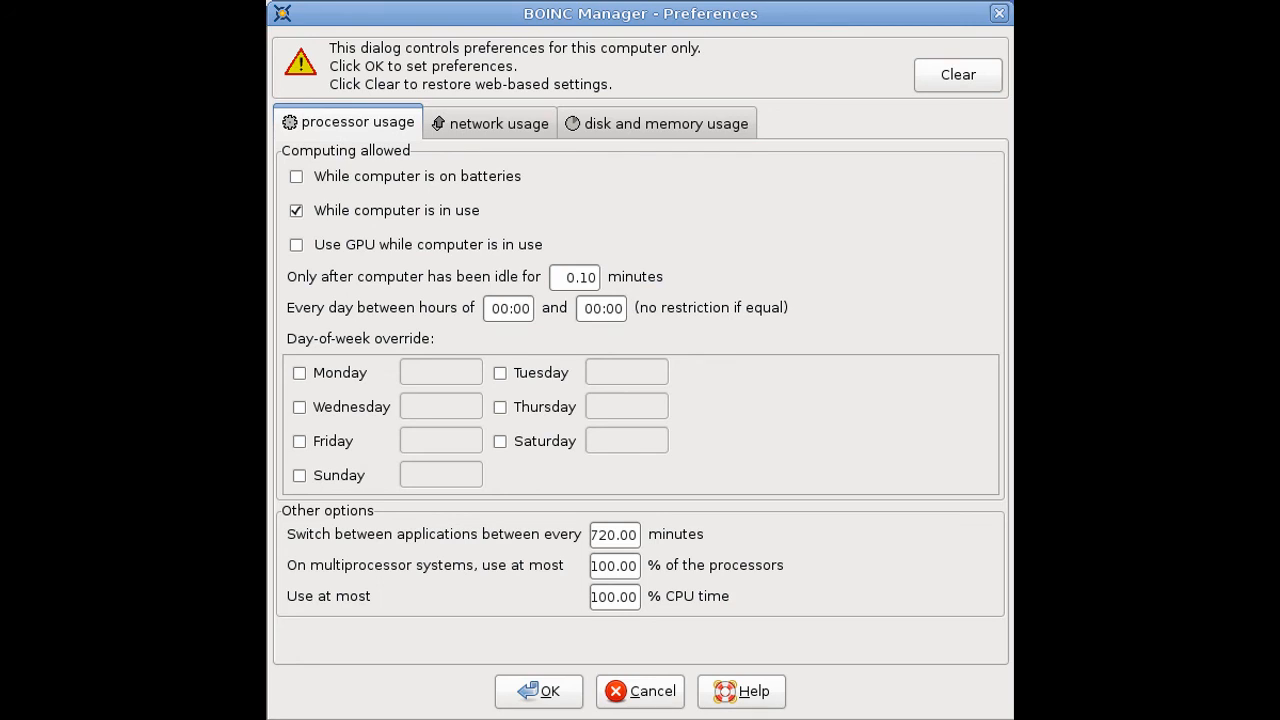
# - Review network usage limits (20:00–22:00), then the disk and memory usage settings
pyautogui.click(496, 122)
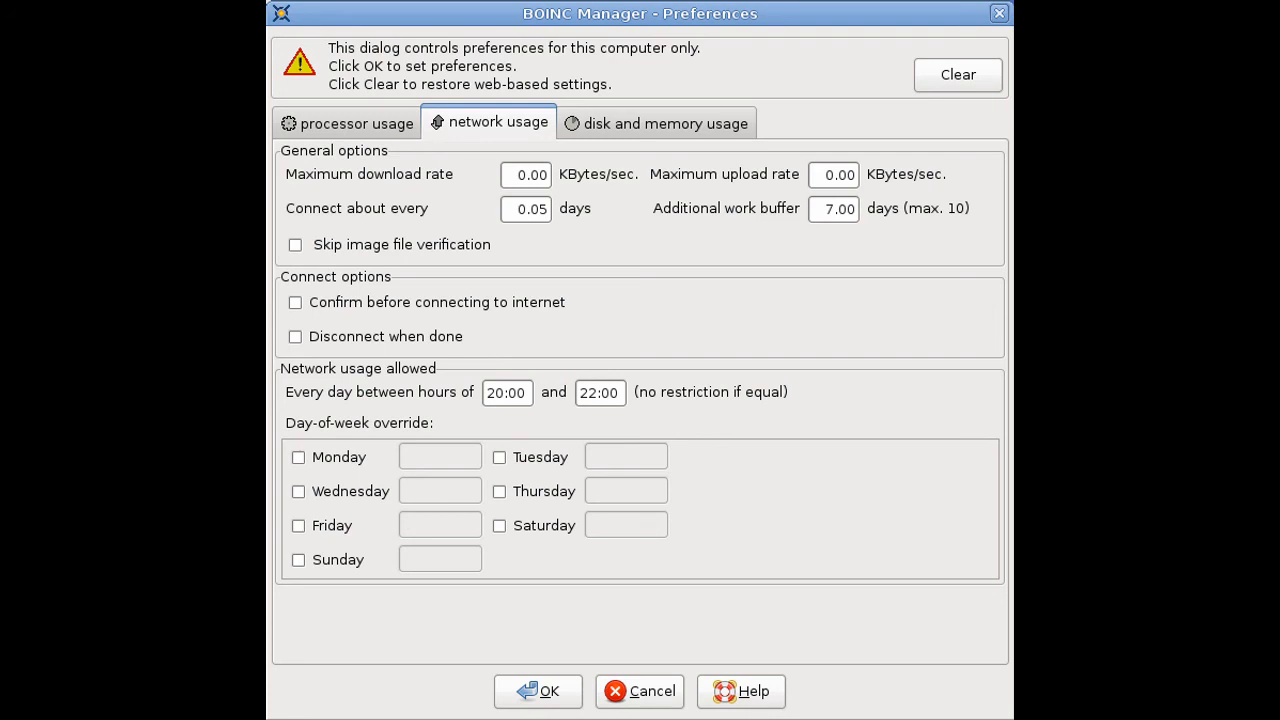
pyautogui.click(664, 122)
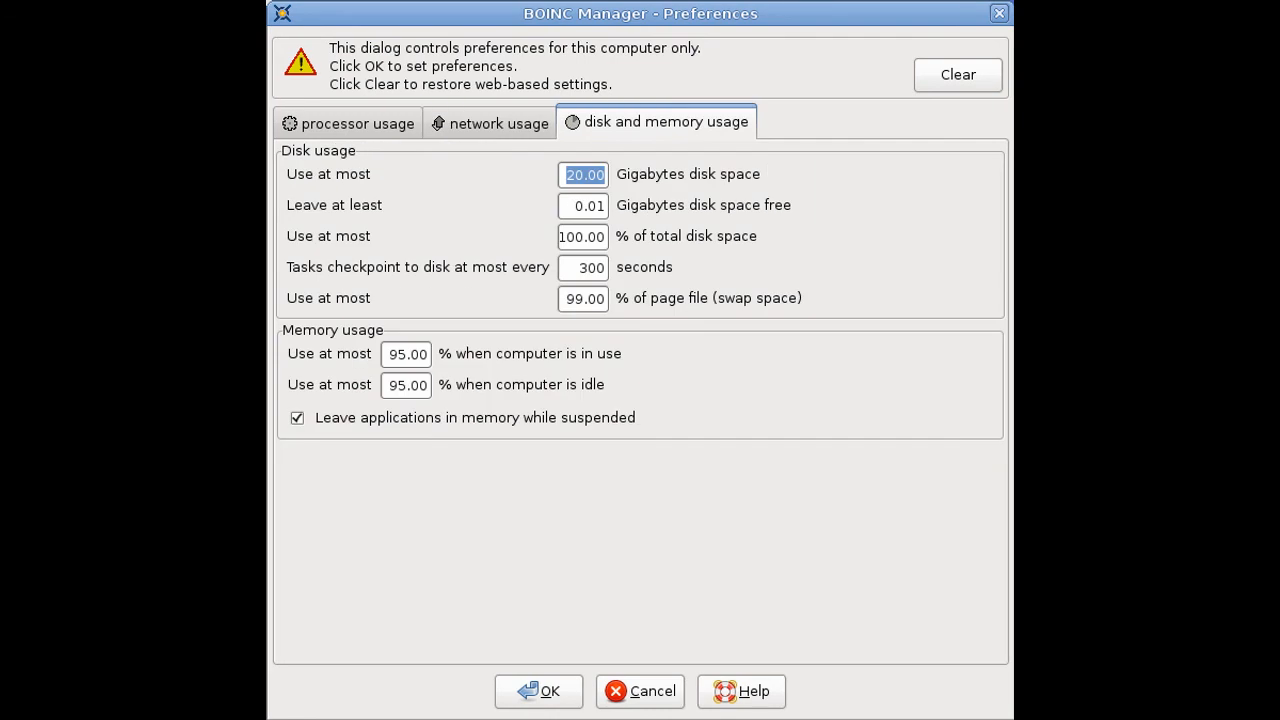